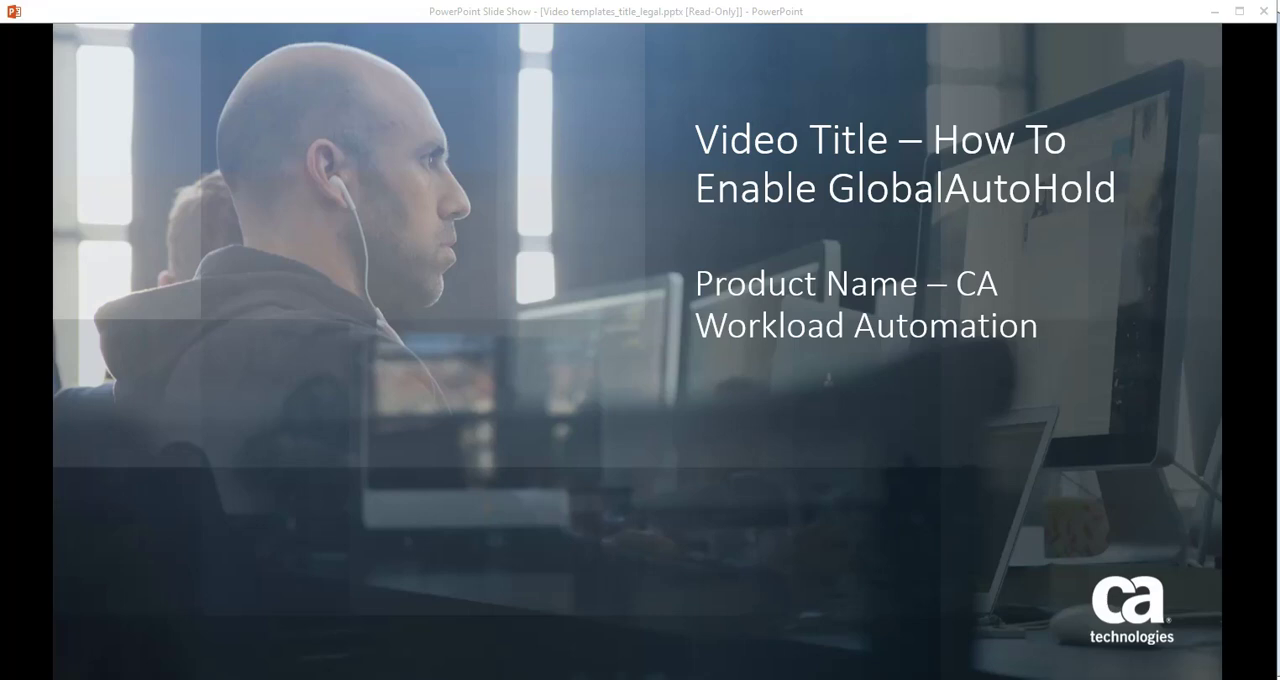
mouse_move(644, 416)
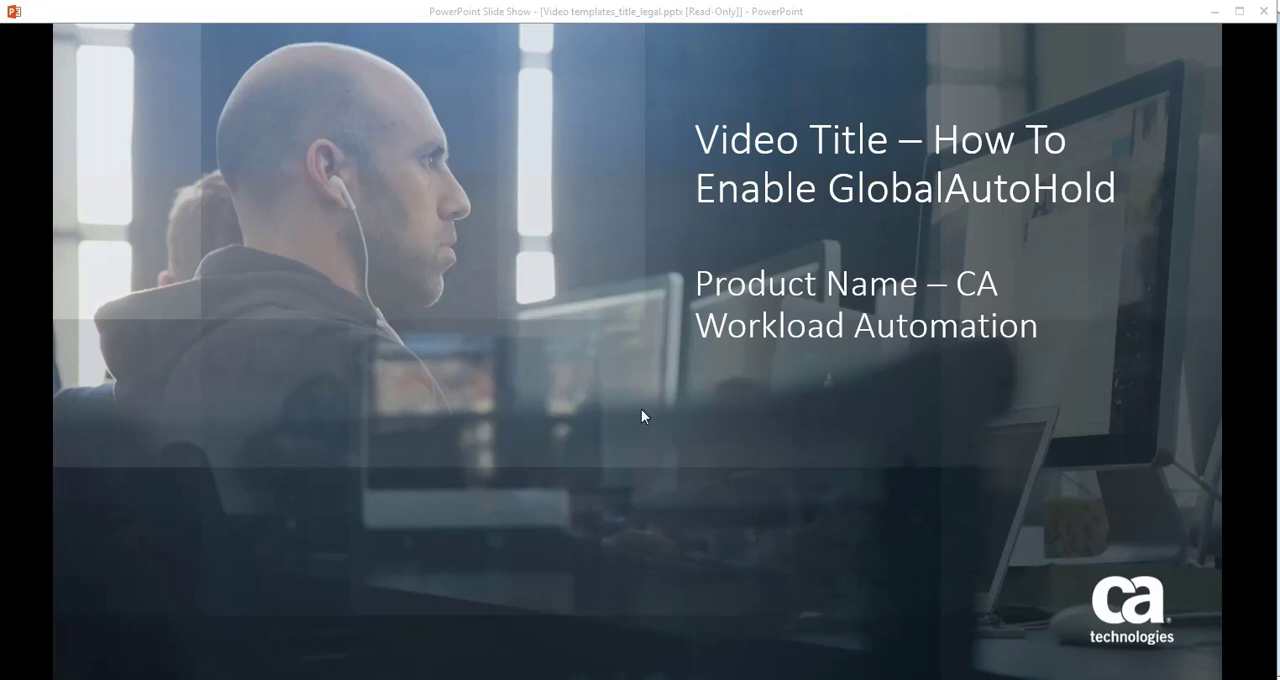
mouse_move(688, 628)
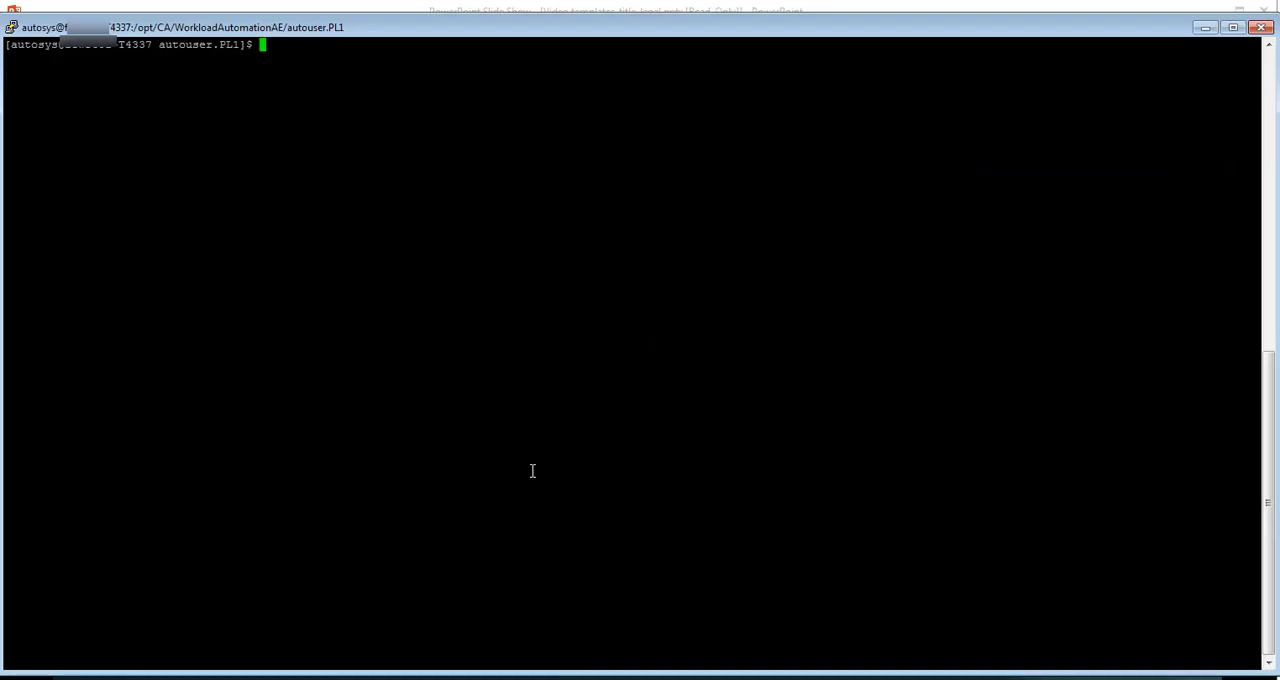
mouse_move(464, 572)
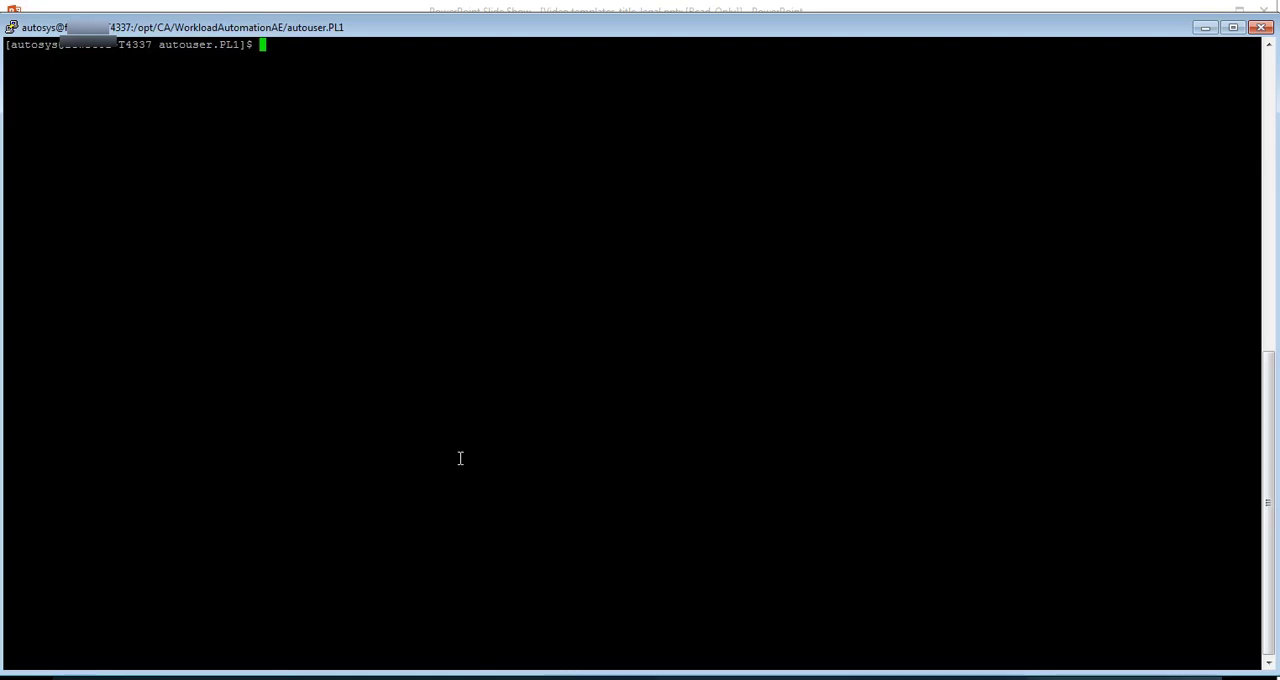
mouse_move(420, 400)
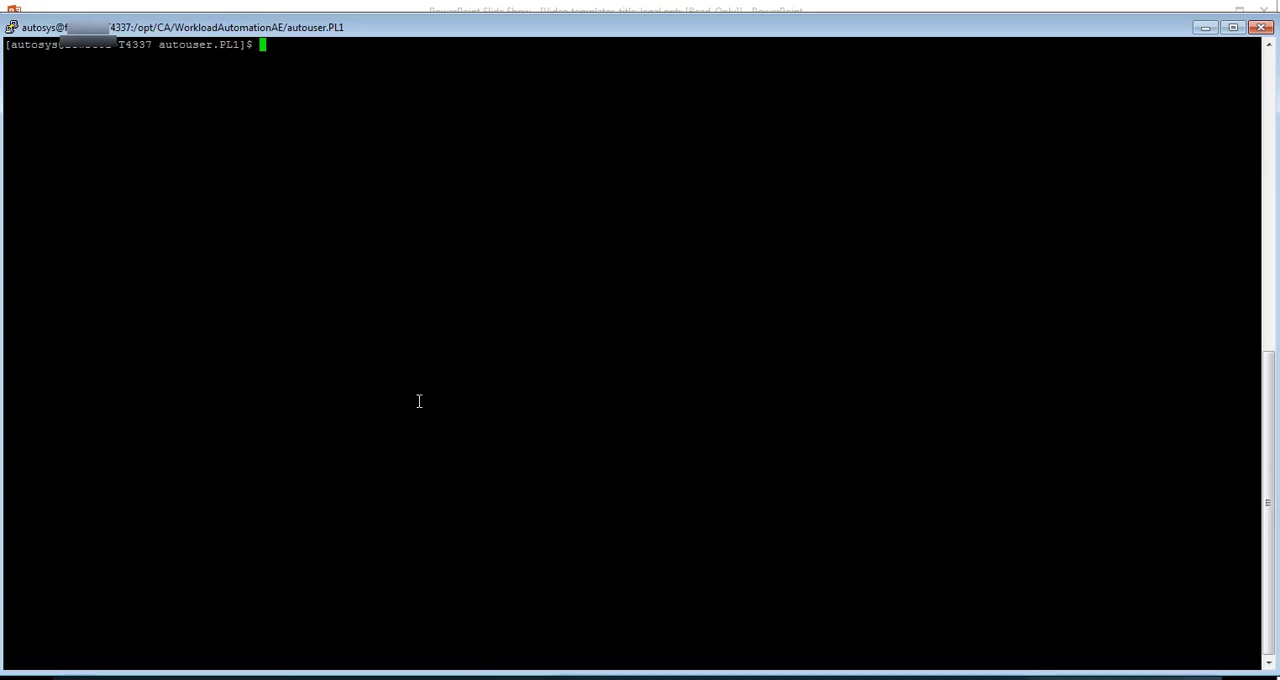
Move to the $AUTOUSER instance directory and list its contents with ls -lat.
type("cd $AUTOUSER")
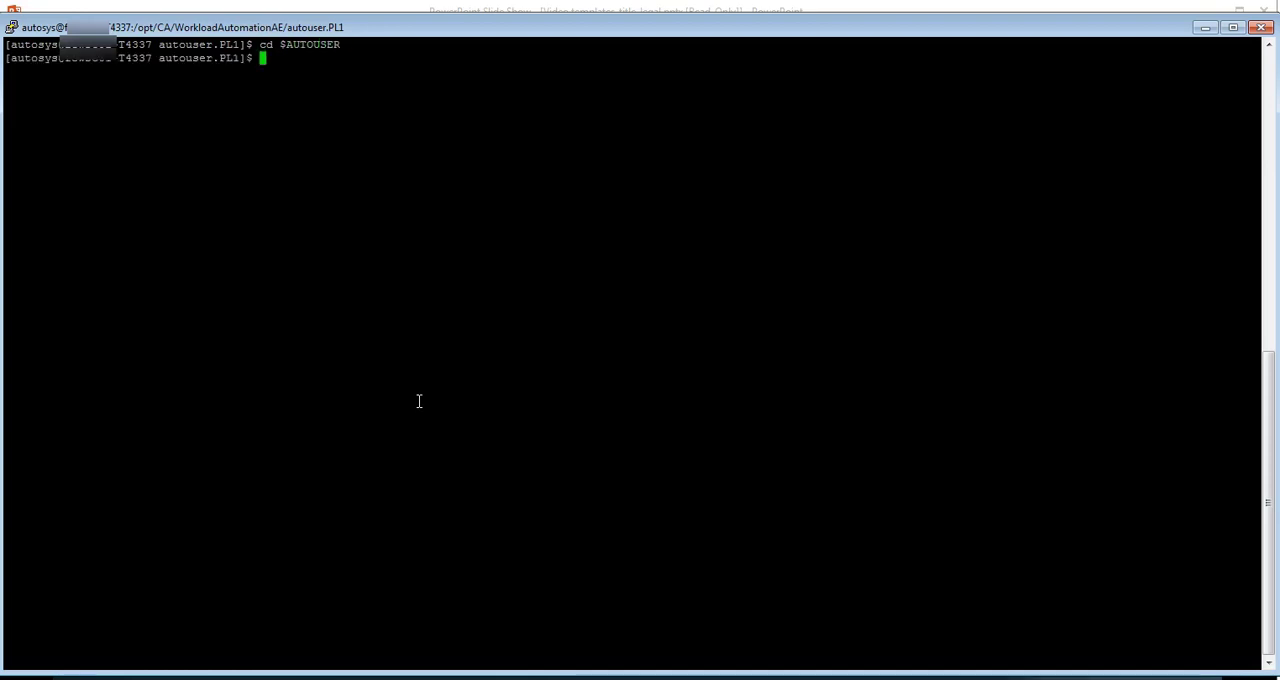
type("pwd")
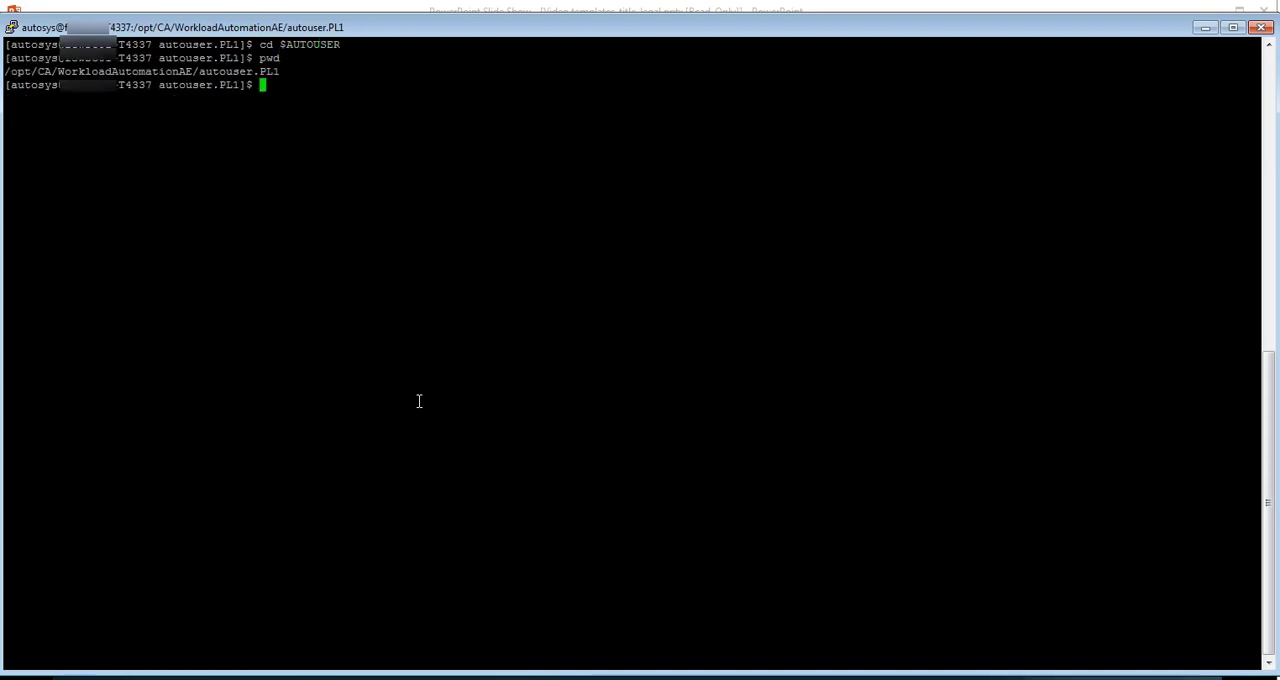
type("ls")
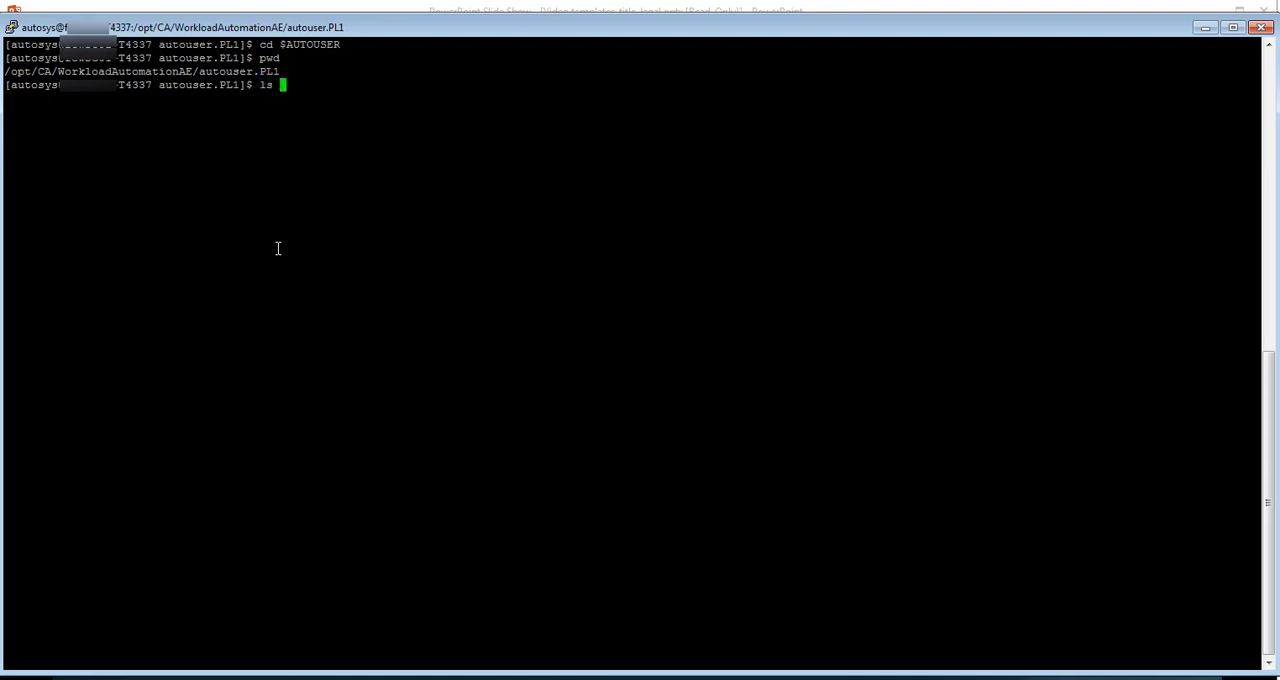
type("-lat")
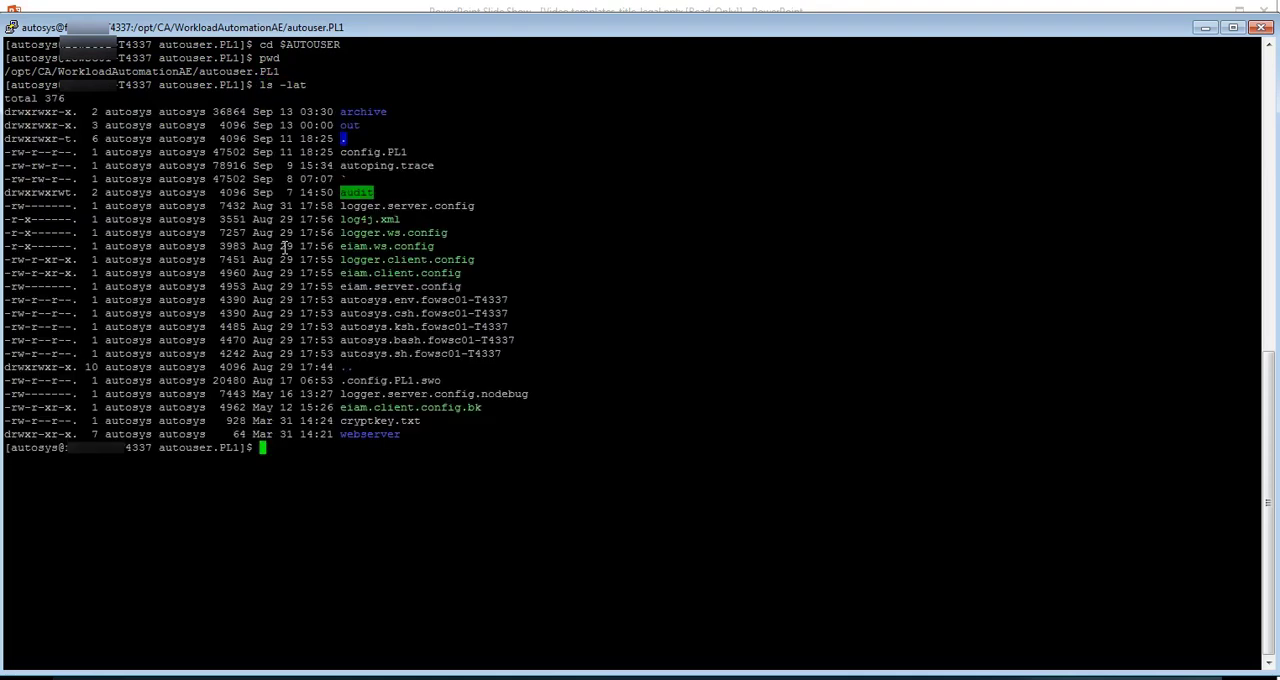
Grep config.PL1 for GlobalAutoHold, showing it is currently set to 0.
double_click(372, 152)
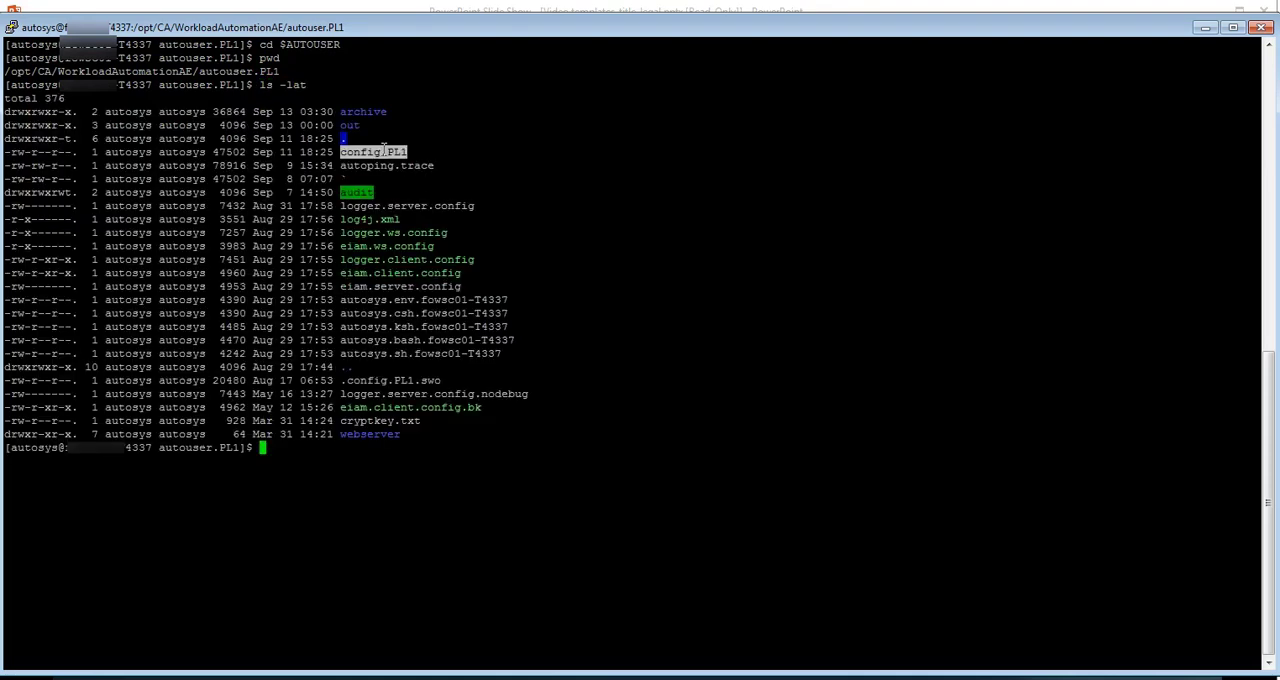
type("cat config.PL1")
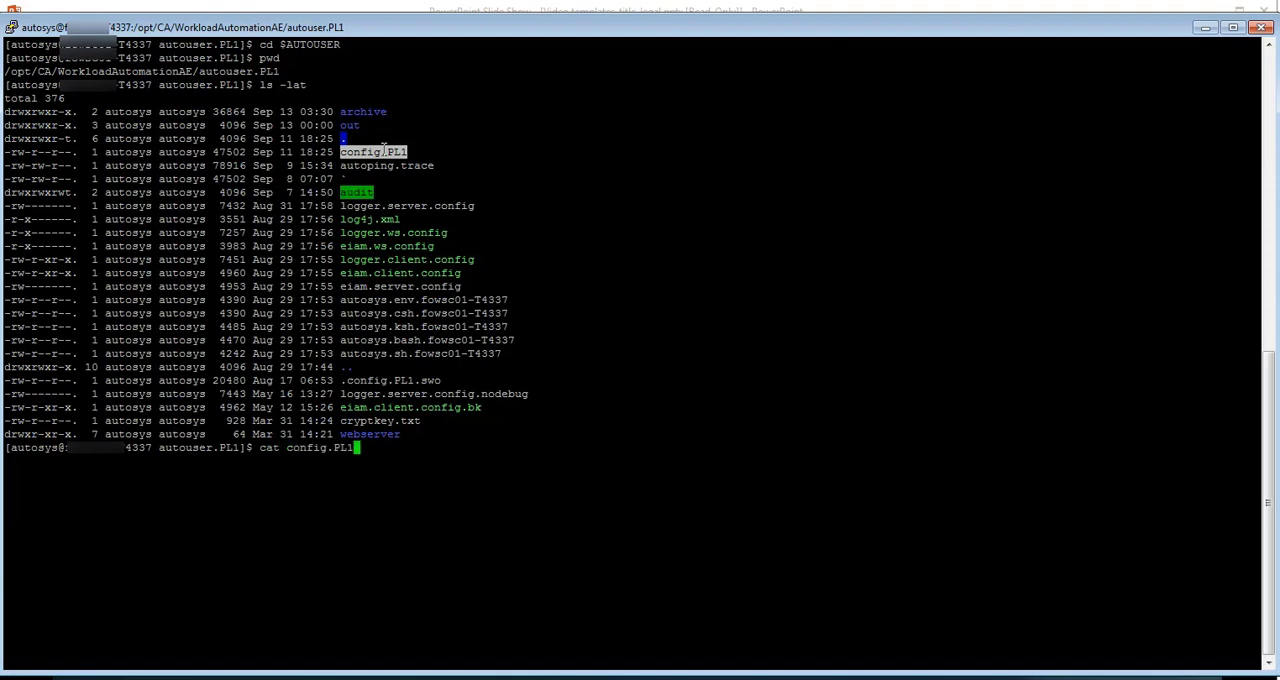
type("|grep")
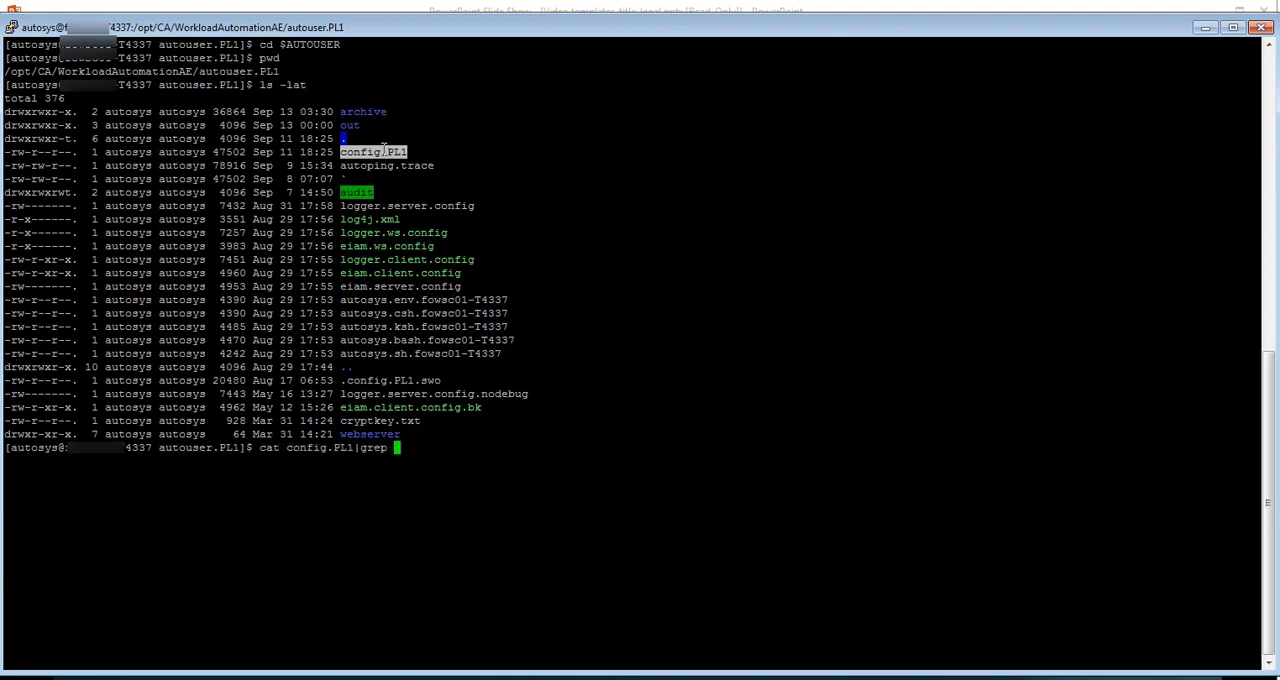
type("-i global")
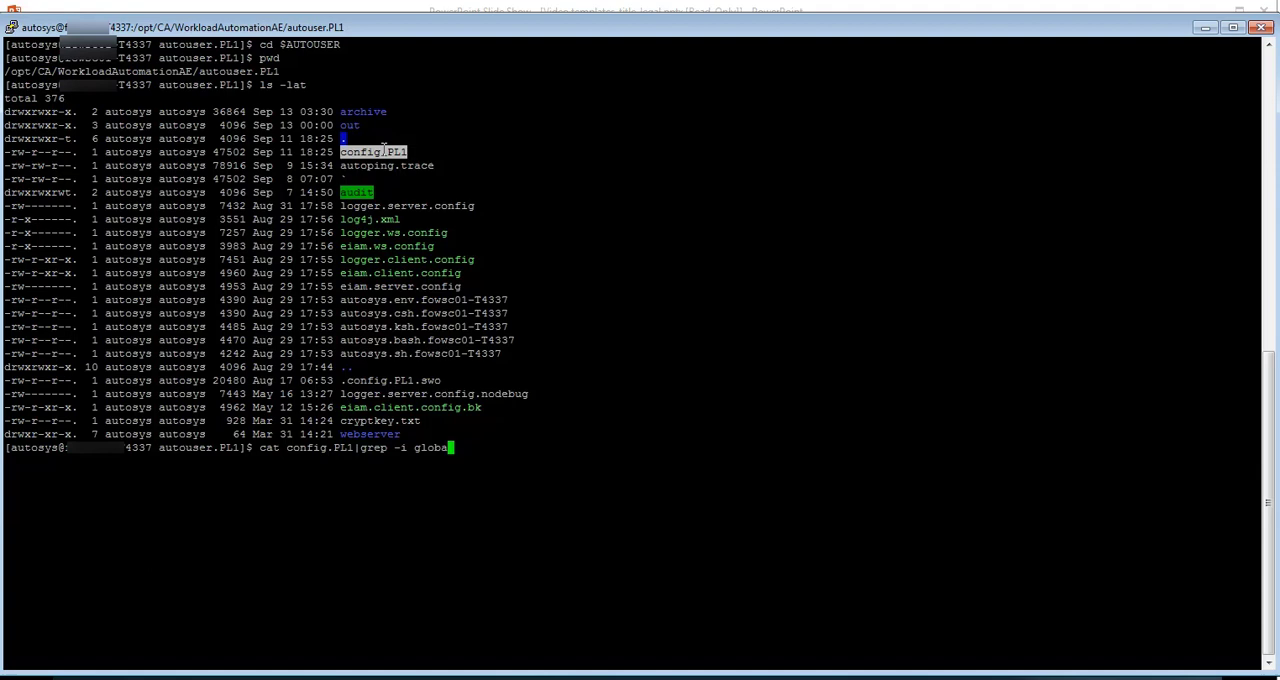
type("autob")
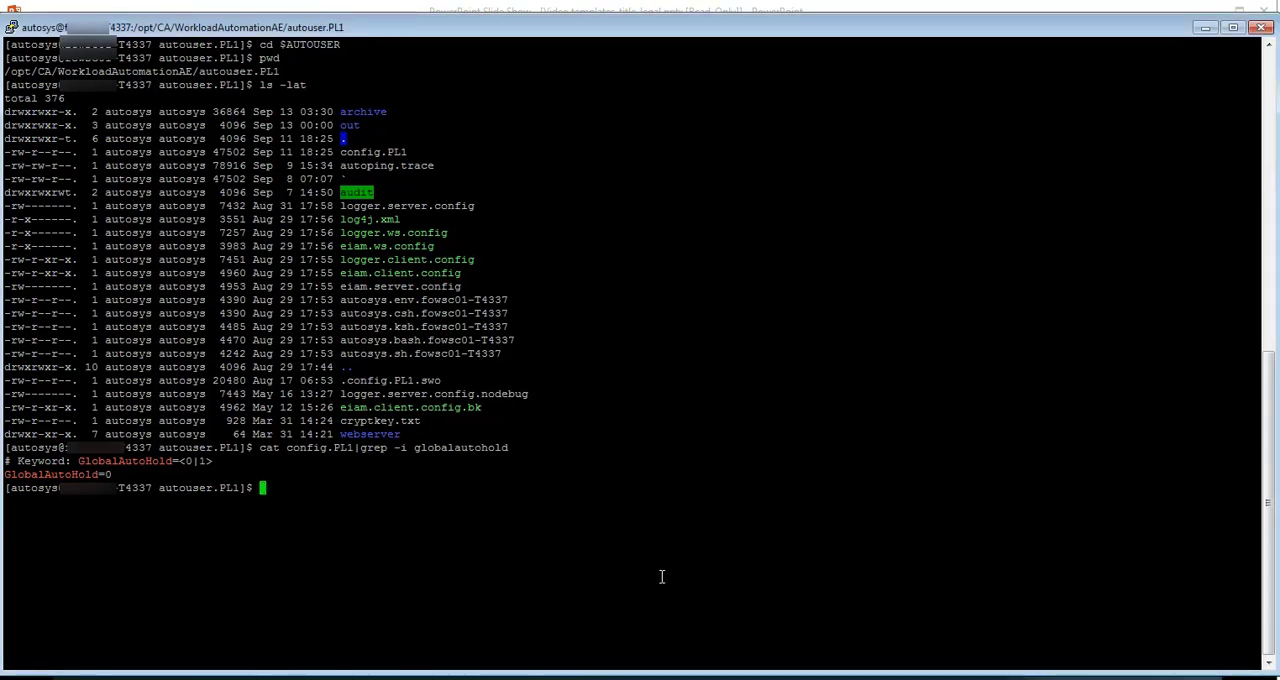
Show the GlobalAutoHold-test job definition (autorep -q) and then its status report.
type("autorep -j GlobalAutoHold-test -q")
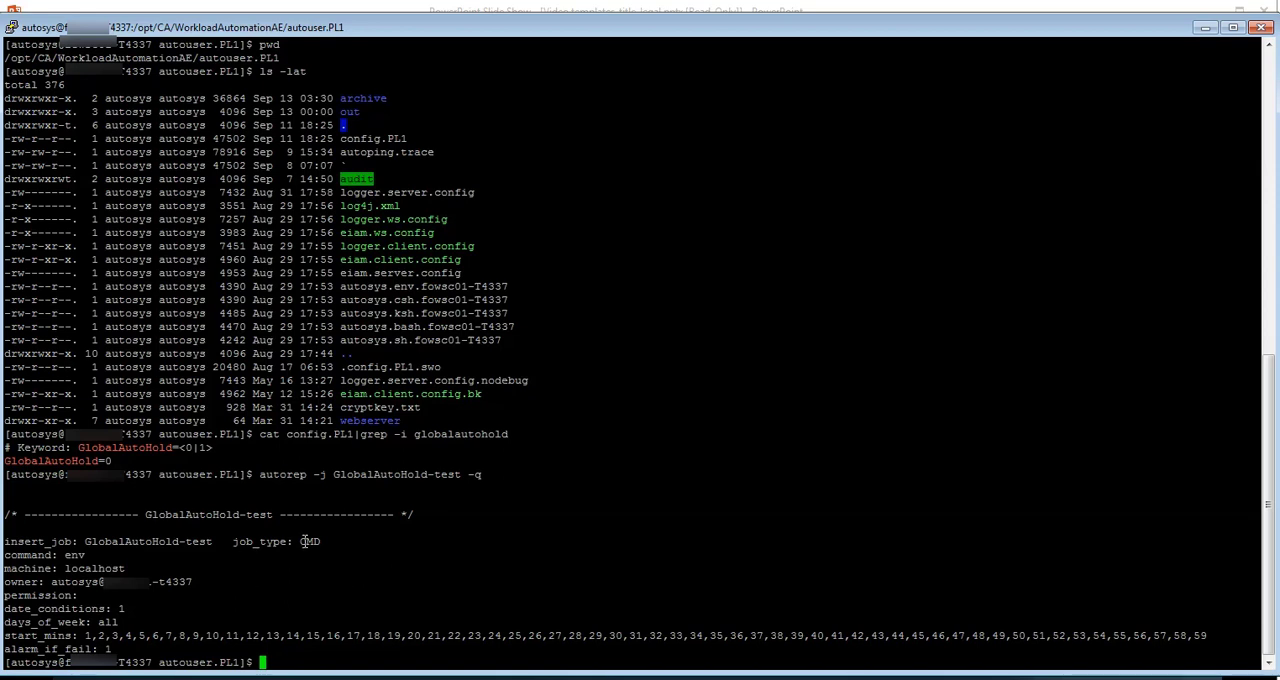
mouse_move(354, 570)
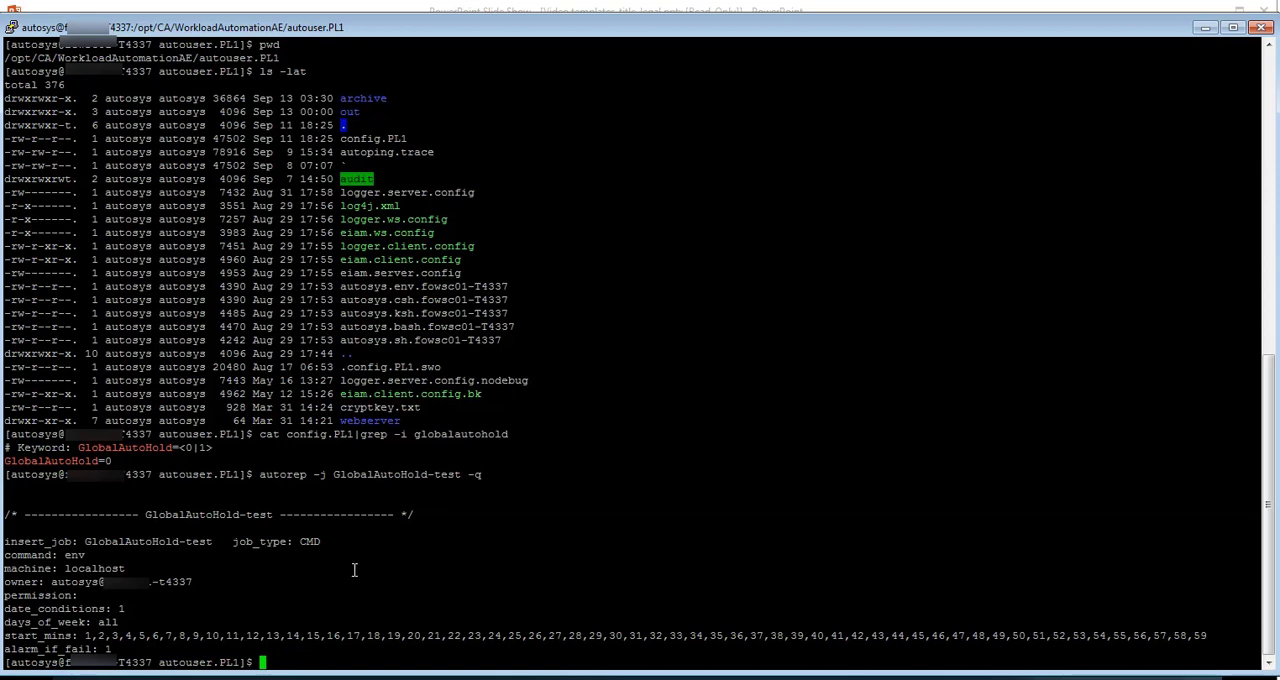
type("autorep -j GlobalAutoHold-test")
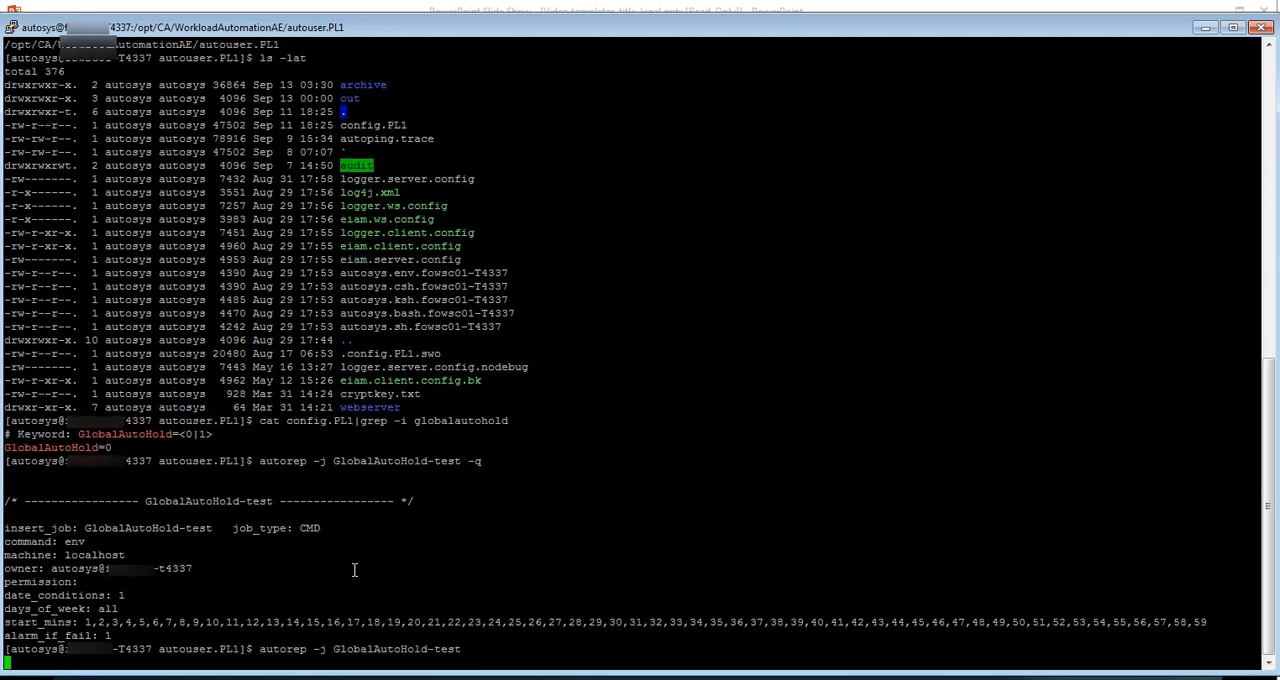
key("Return")
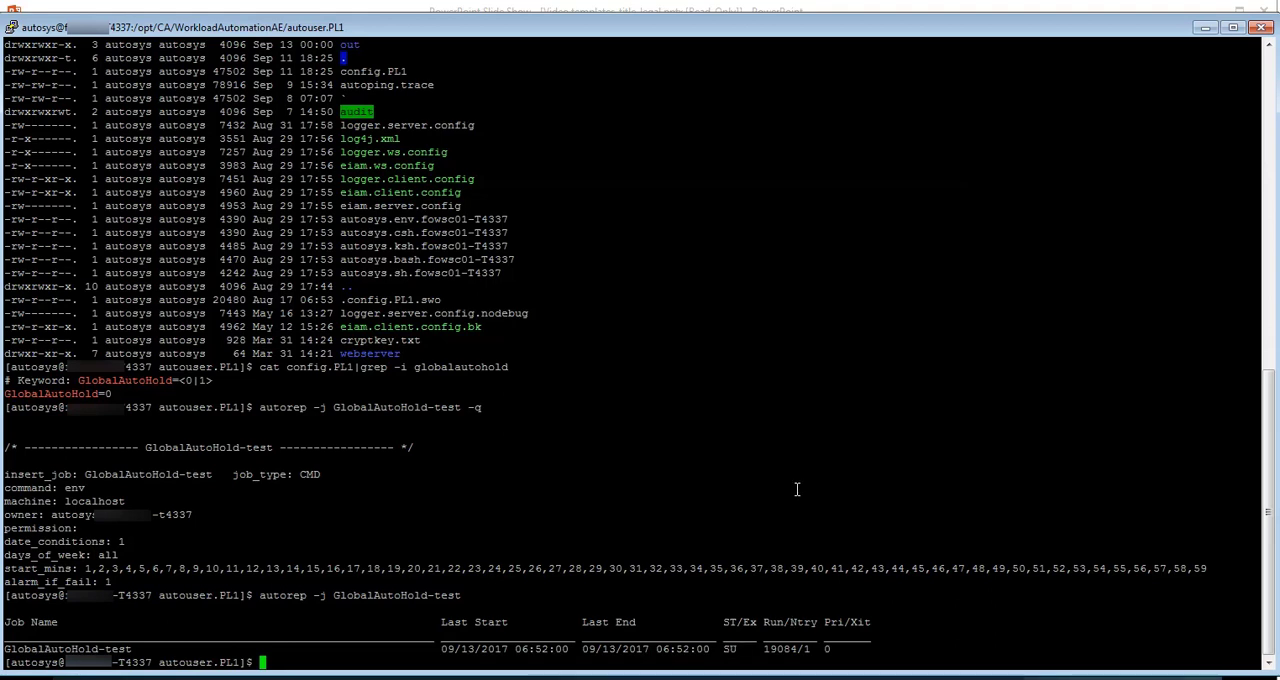
mouse_move(756, 620)
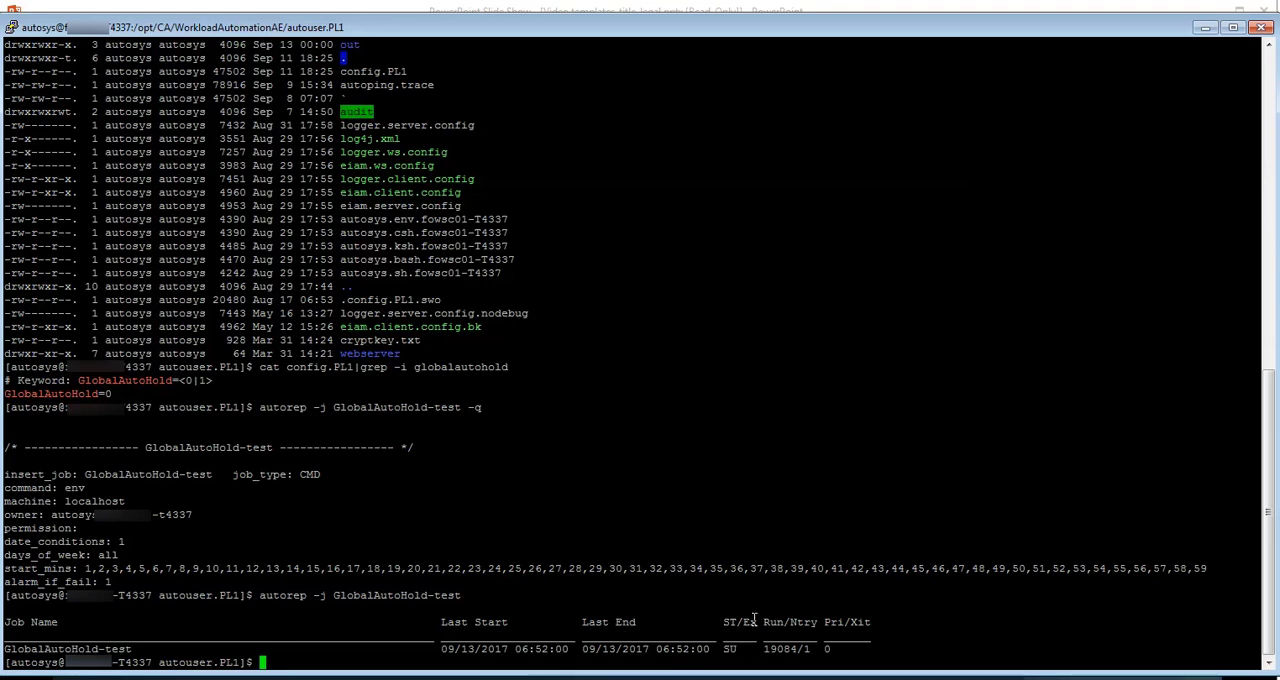
mouse_move(720, 498)
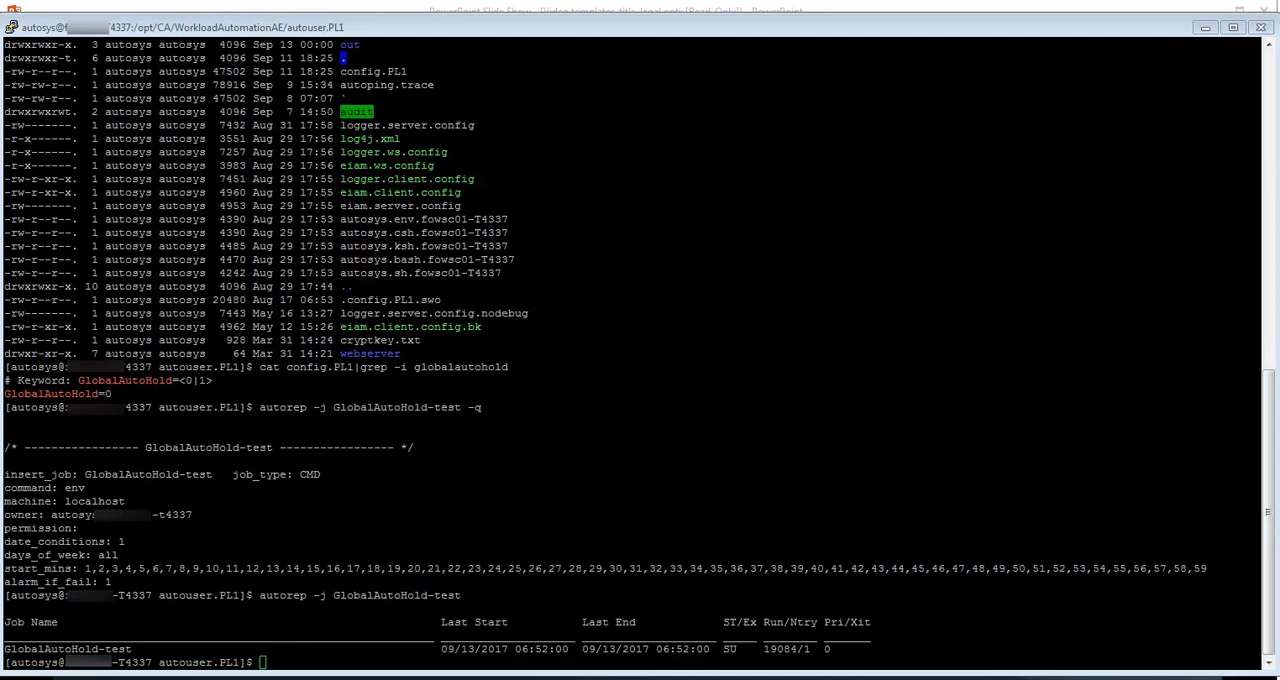
mouse_move(528, 488)
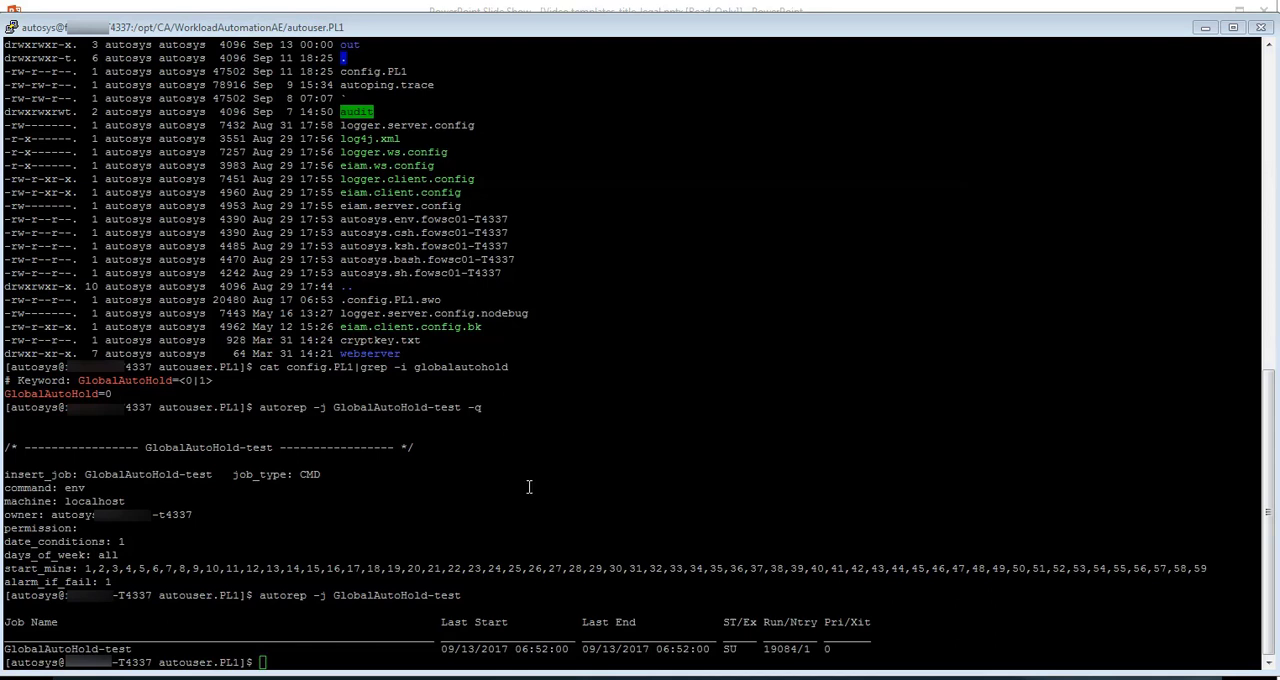
Report test_box_term status, then edit config.PL1 in vi to set GlobalAutoHold=1.
type("autorep -j test_box_term")
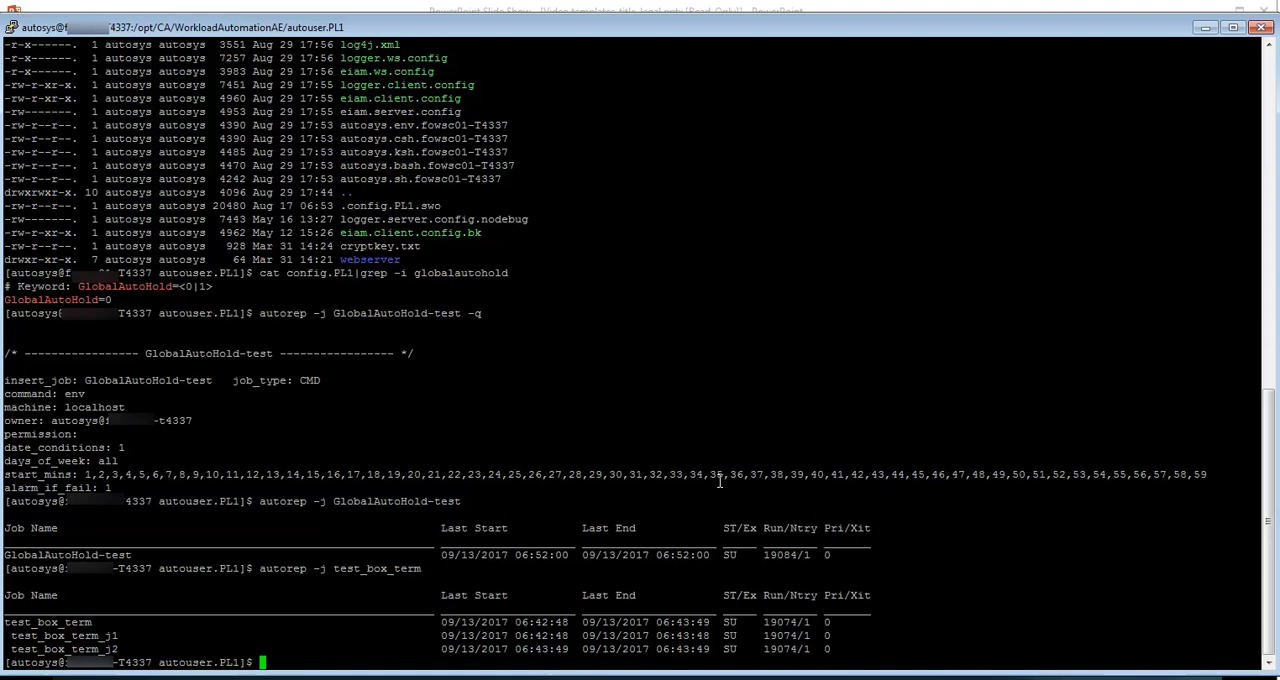
mouse_move(454, 284)
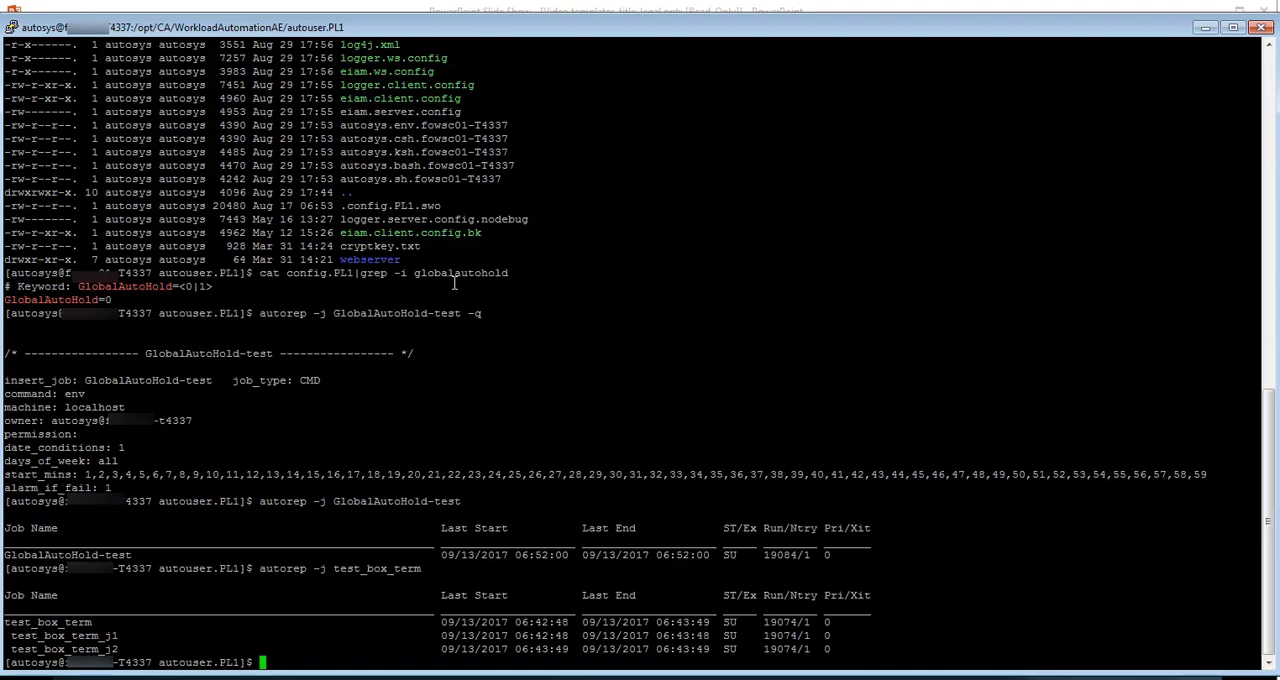
double_click(310, 272)
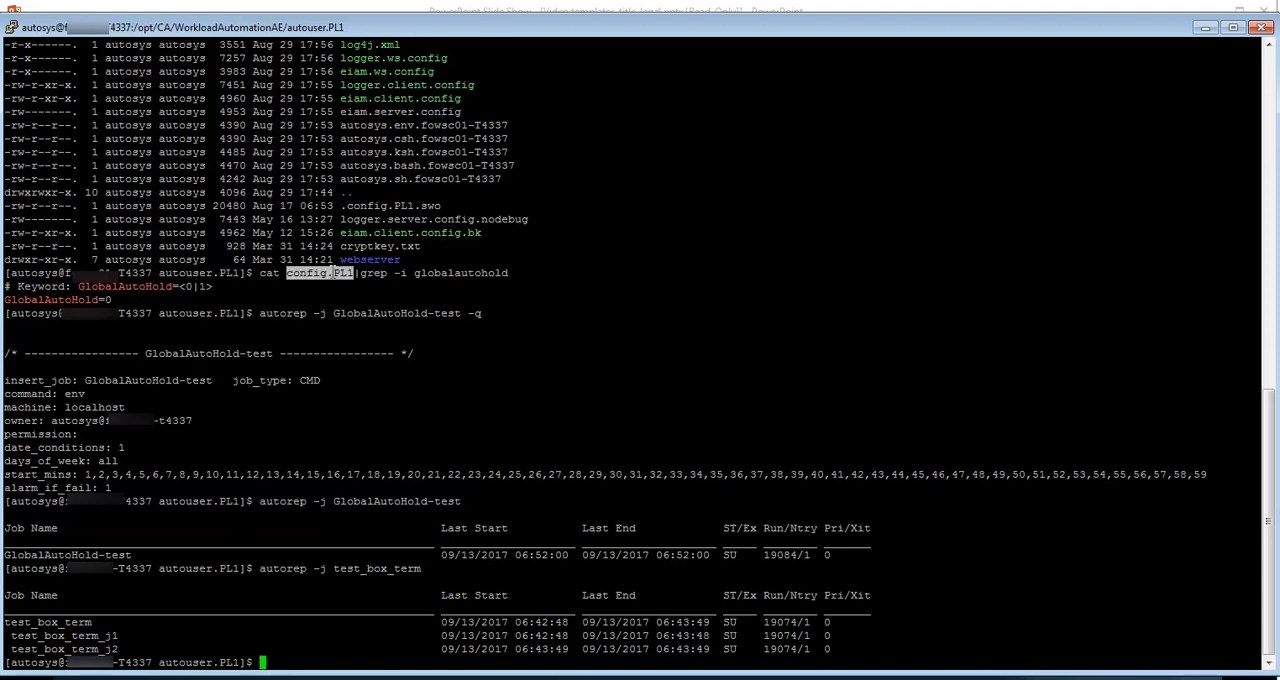
type("vi config.PL1")
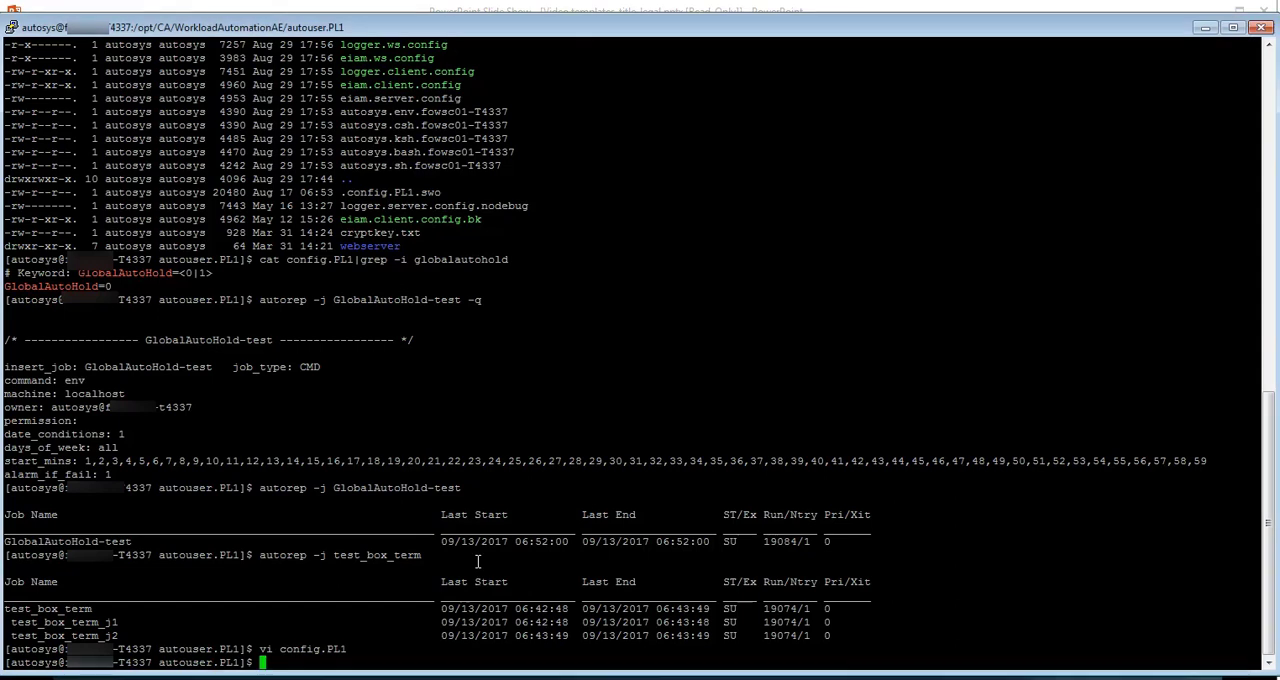
Run unisrvcntr status to list all CA service components and their running state.
type("uni")
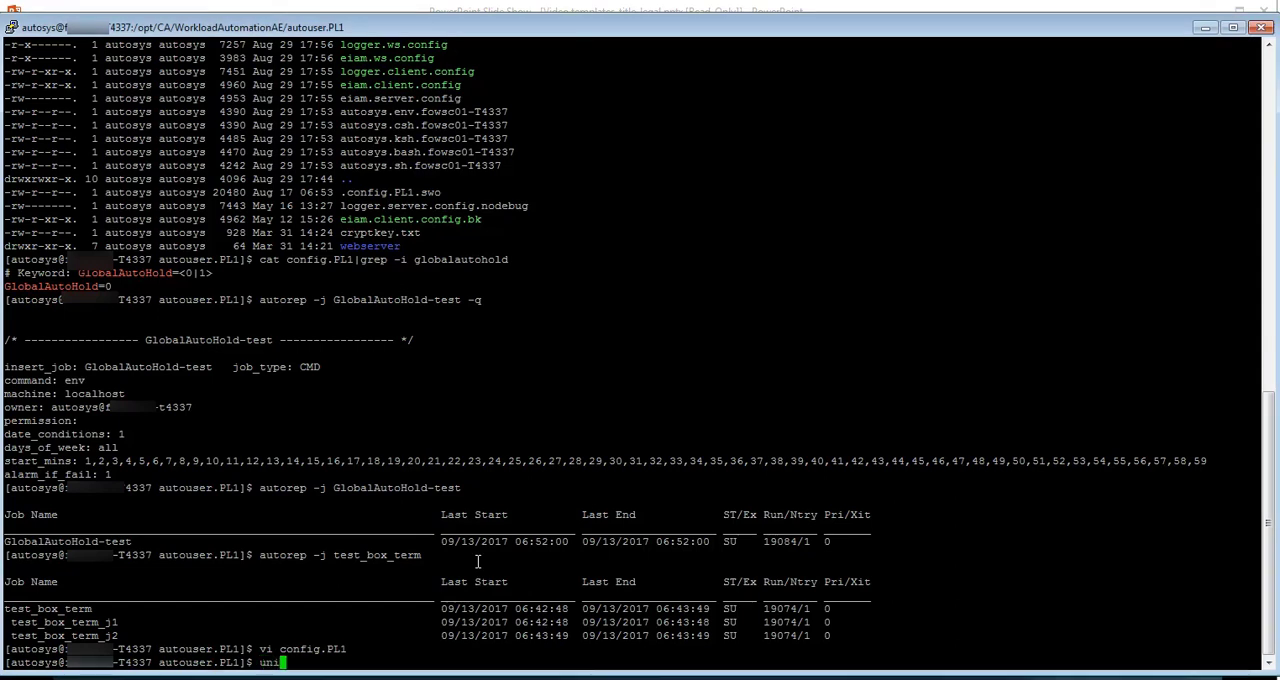
type("srvcntr")
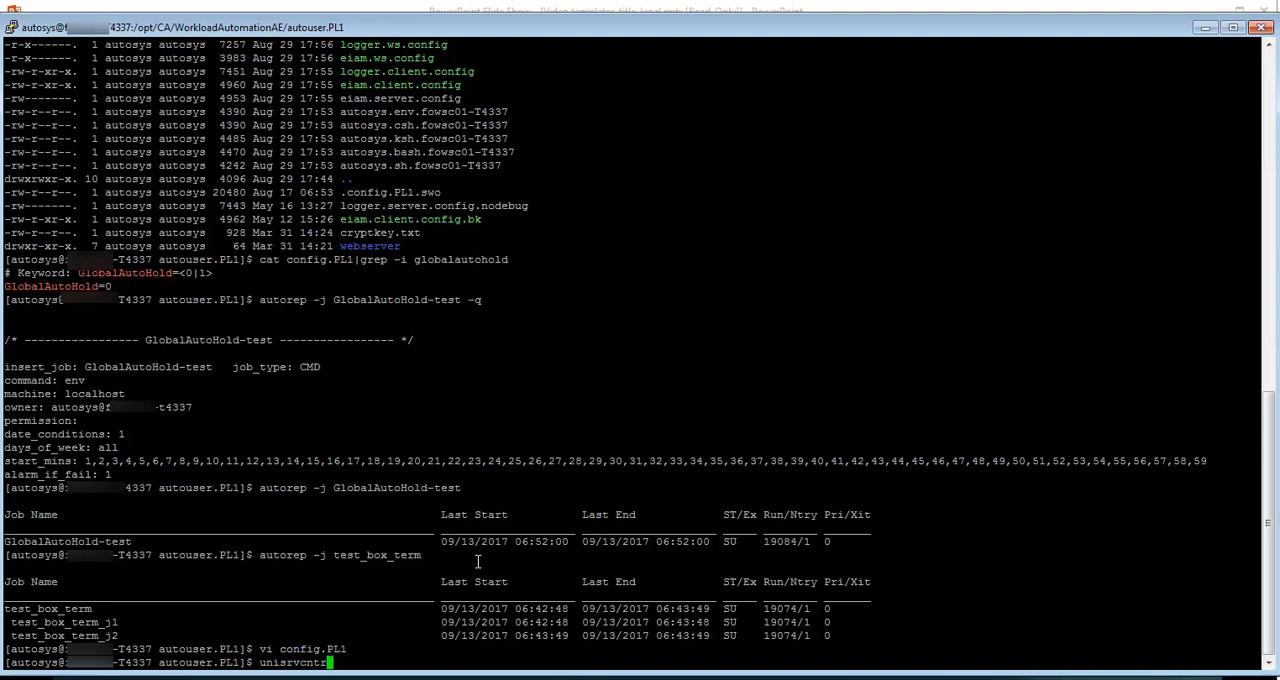
type("status")
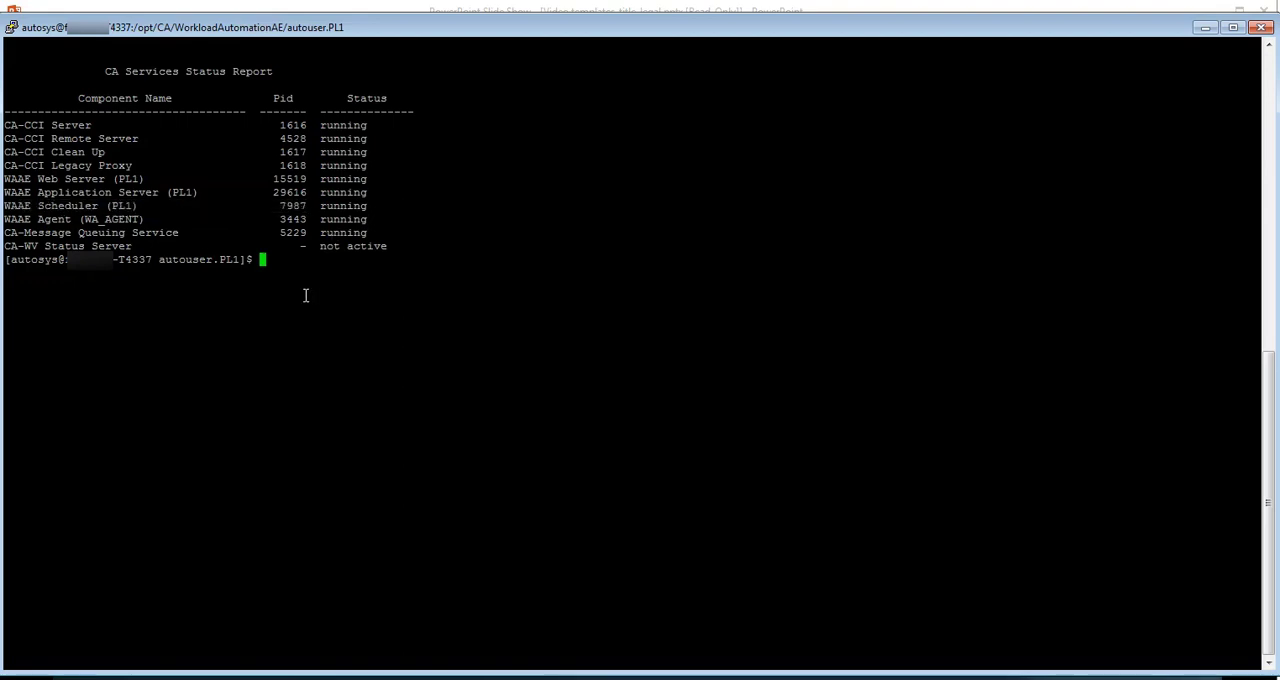
Restart waae_sched.PL1 with unisrvcntr and confirm it running in the status report.
type("unisrvcntr restart waae_sched.PL1")
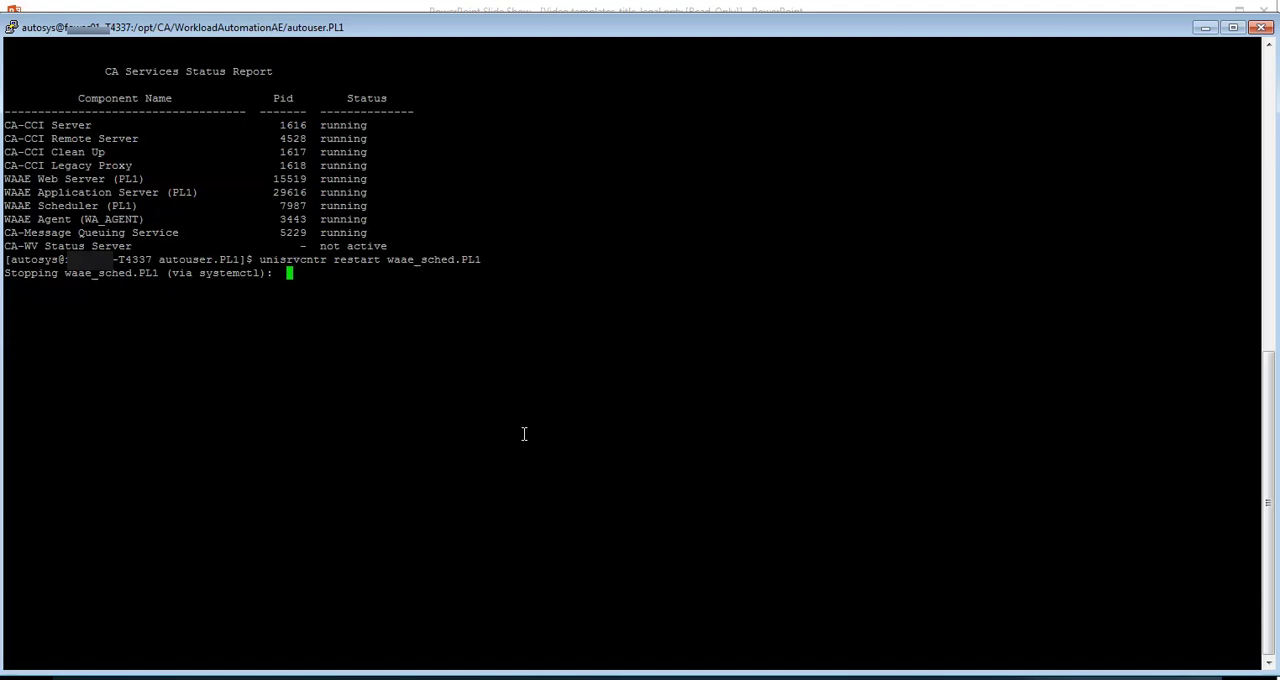
mouse_move(540, 484)
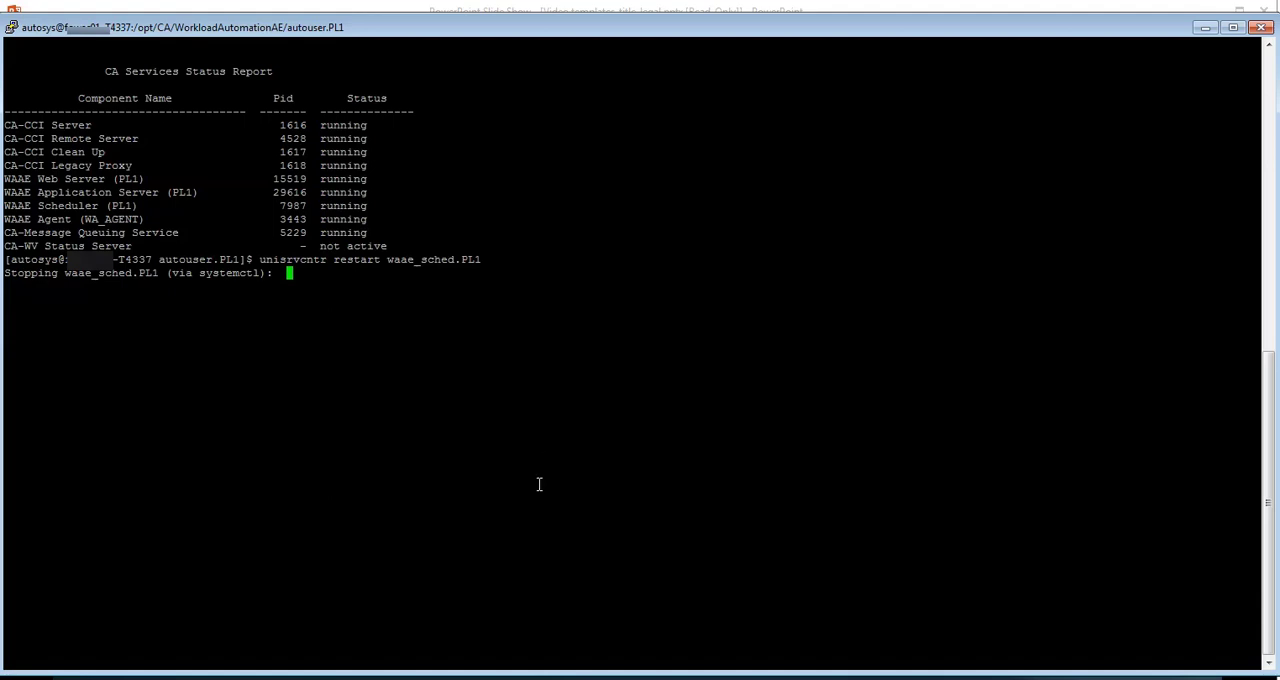
mouse_move(434, 668)
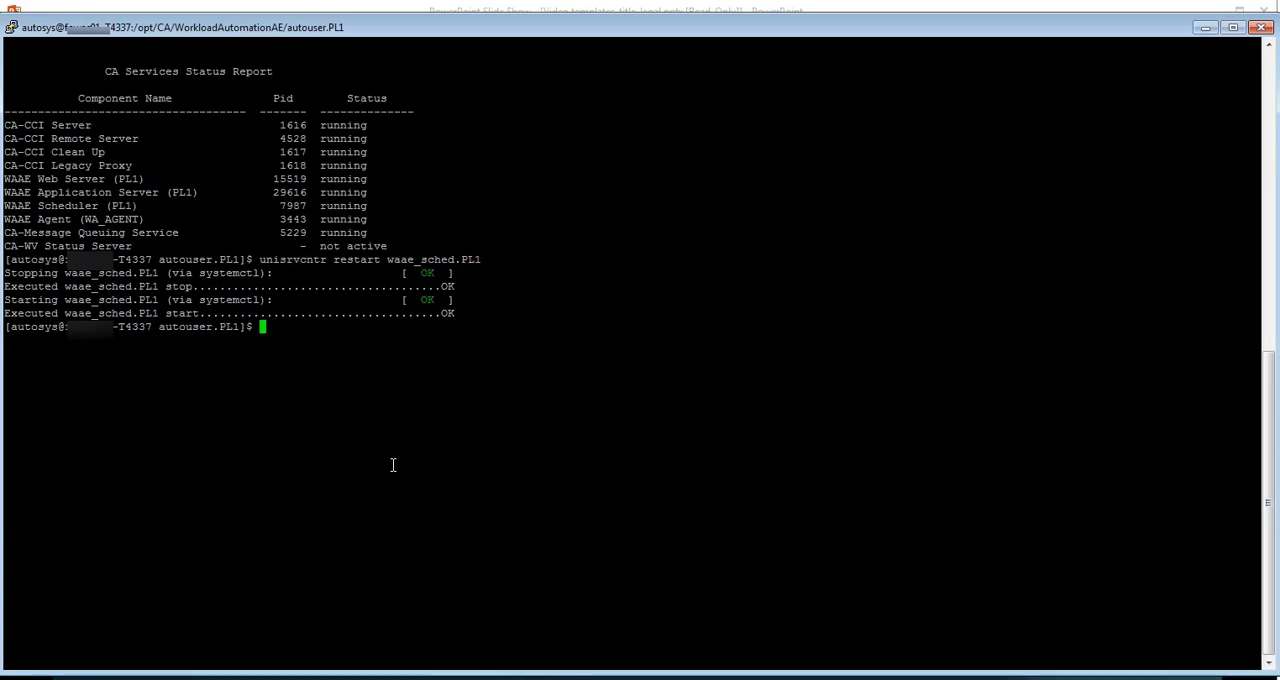
type("unisrvcntr status")
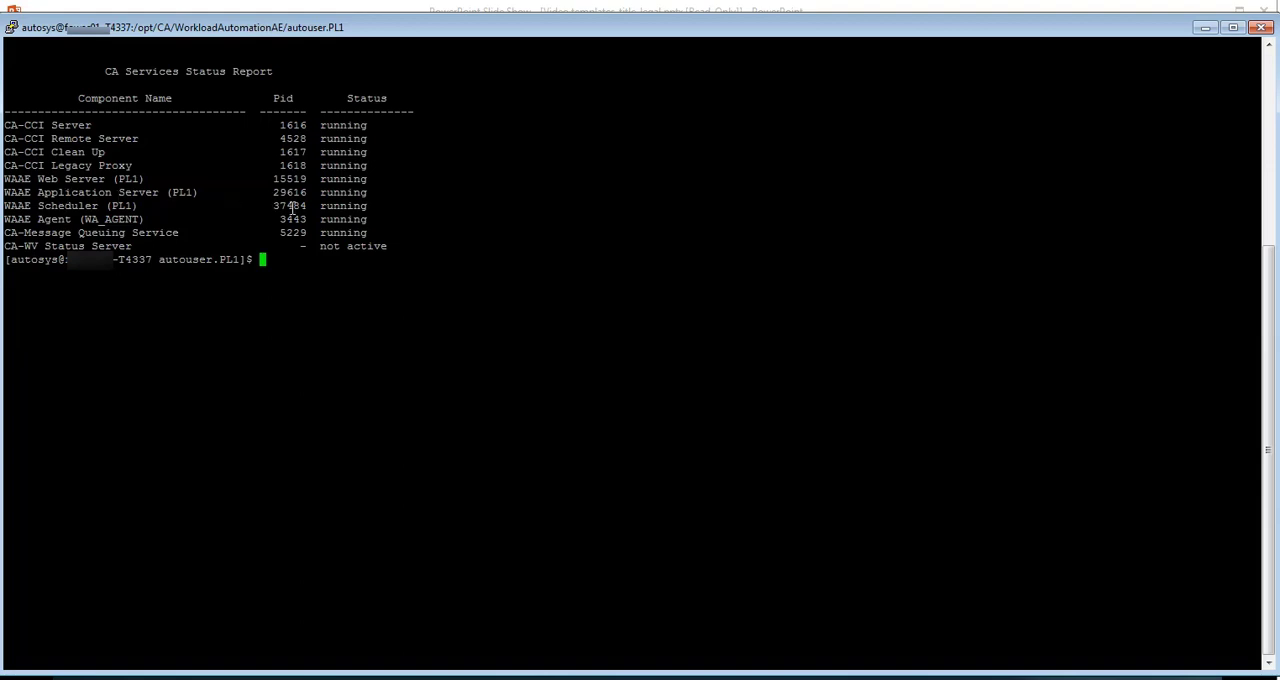
mouse_move(308, 296)
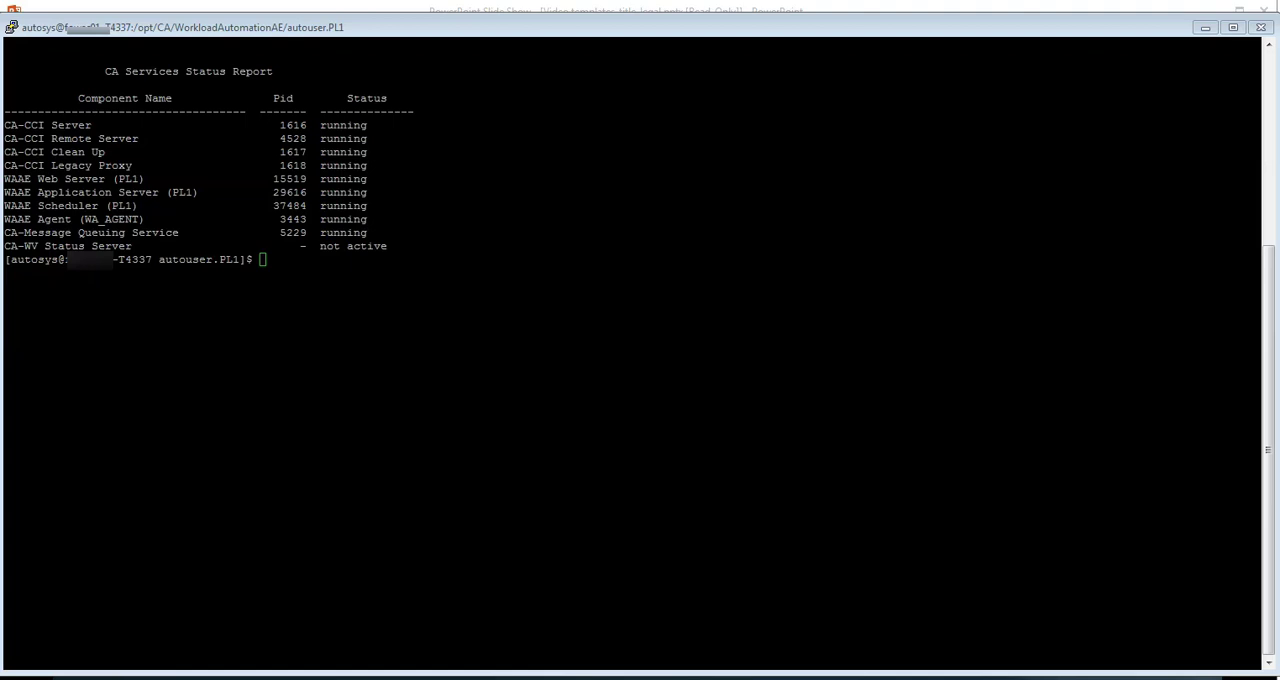
Report GlobalAutoHold-test now ON_HOLD, then the test_box_term box and child job statuses.
type("autorep -j GlobalAutoHold-test")
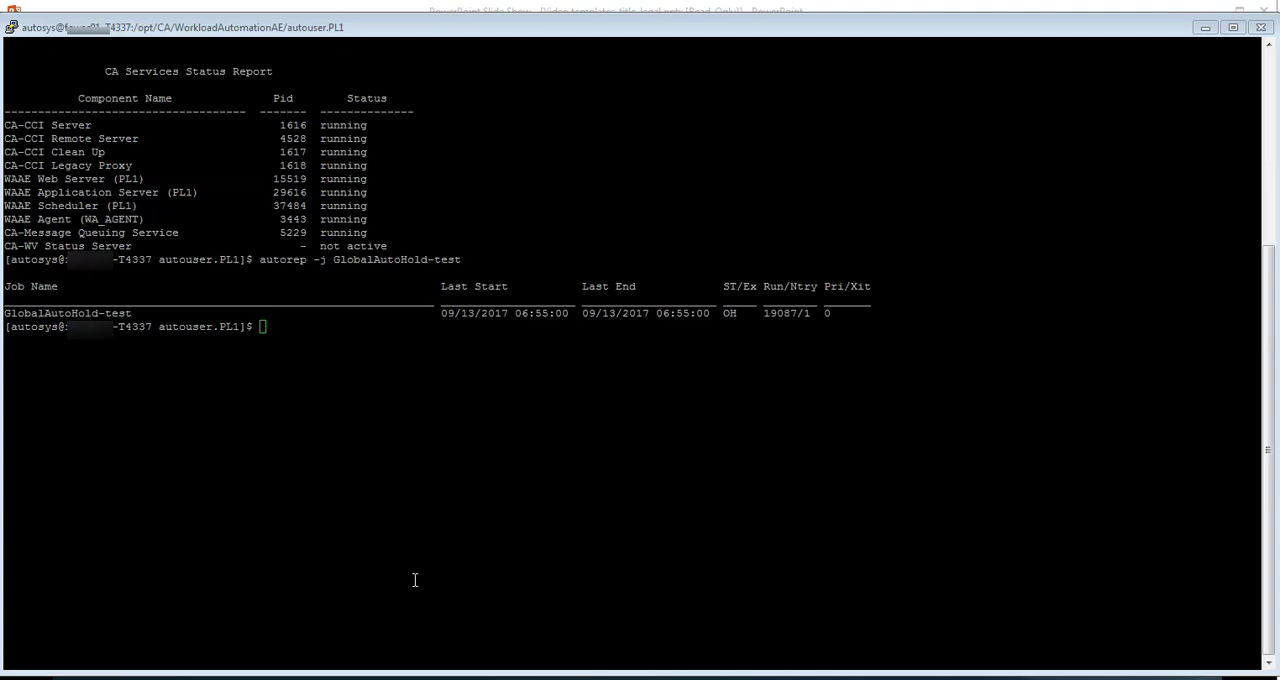
type("autorep -j test_box_term")
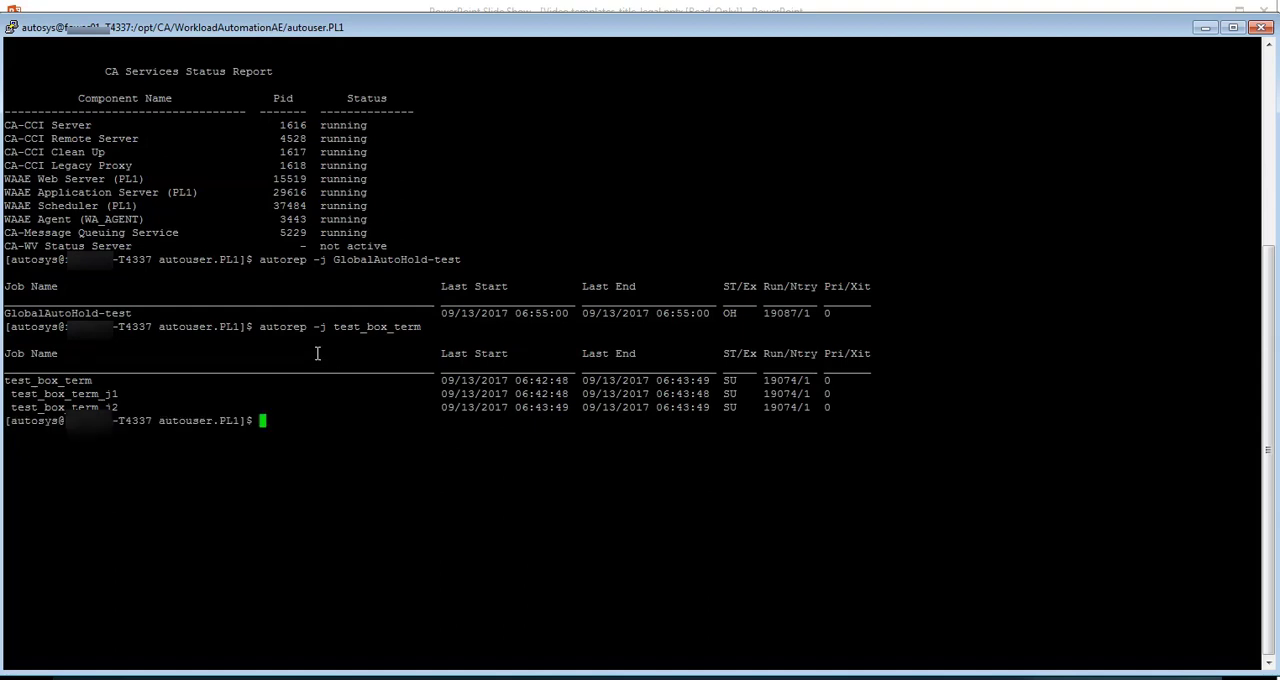
mouse_move(286, 468)
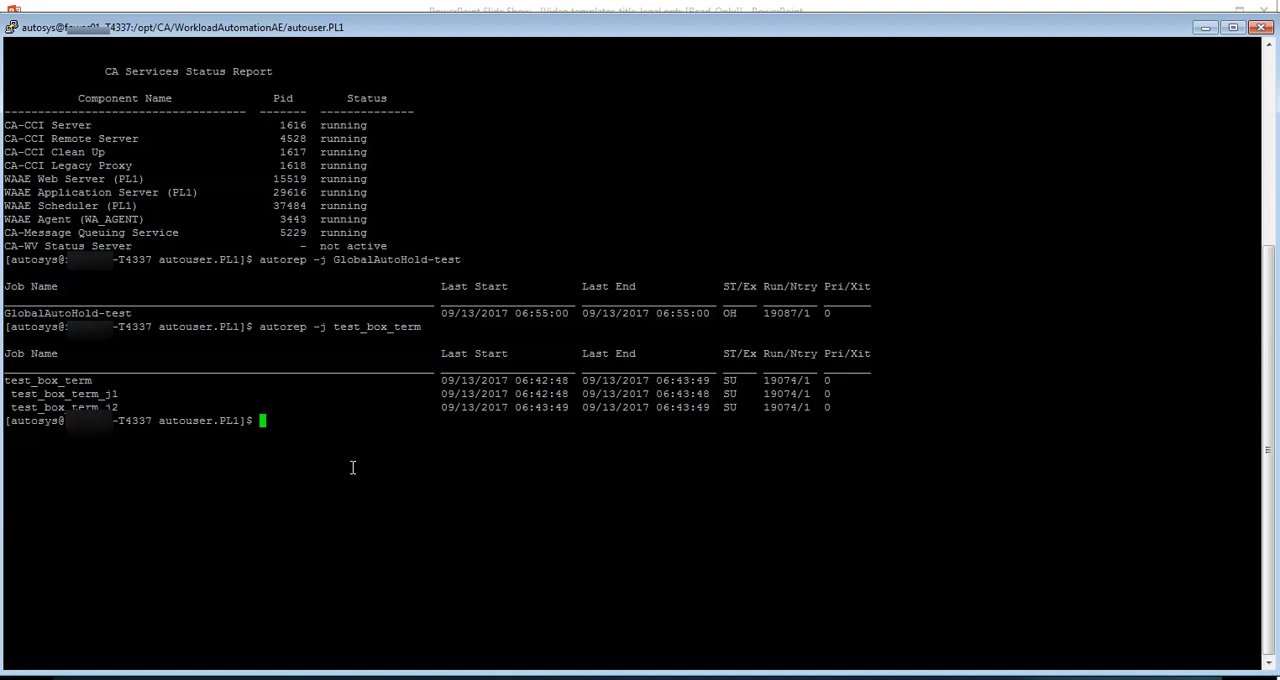
Force start test_box_term with fsj and report it running with both child jobs ON_HOLD.
type("fsj")
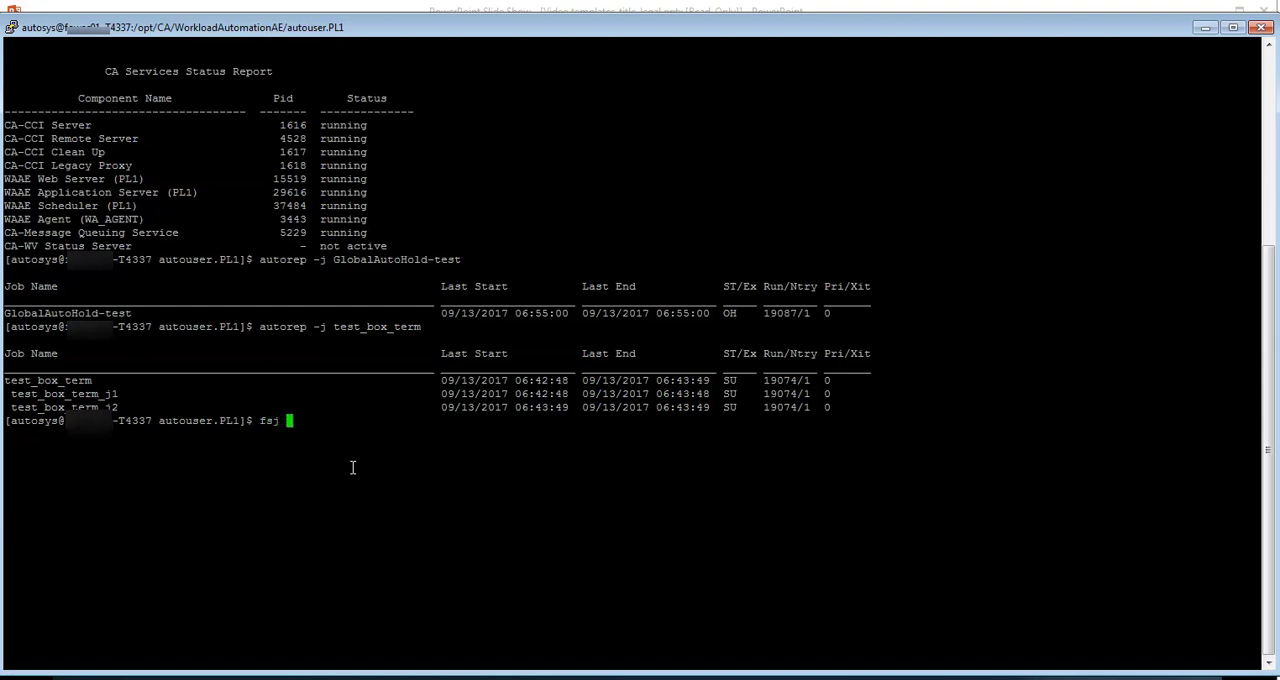
type("test_box_term")
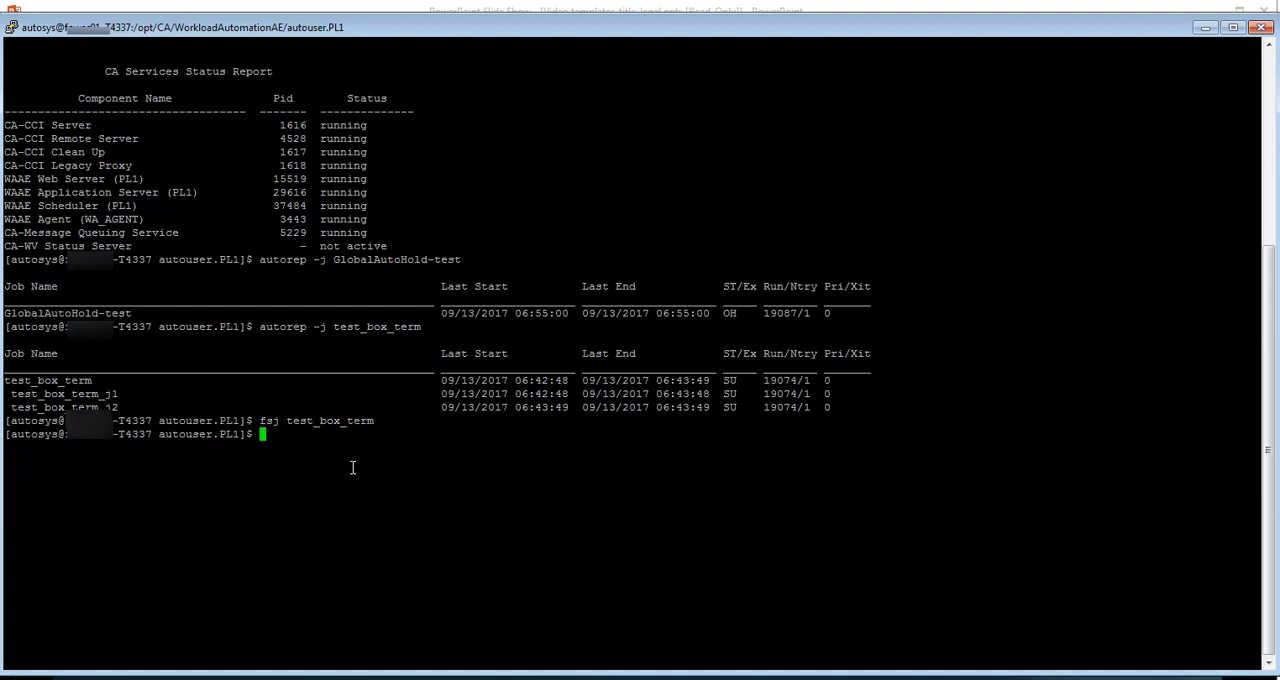
type("autorep -j test_box_term")
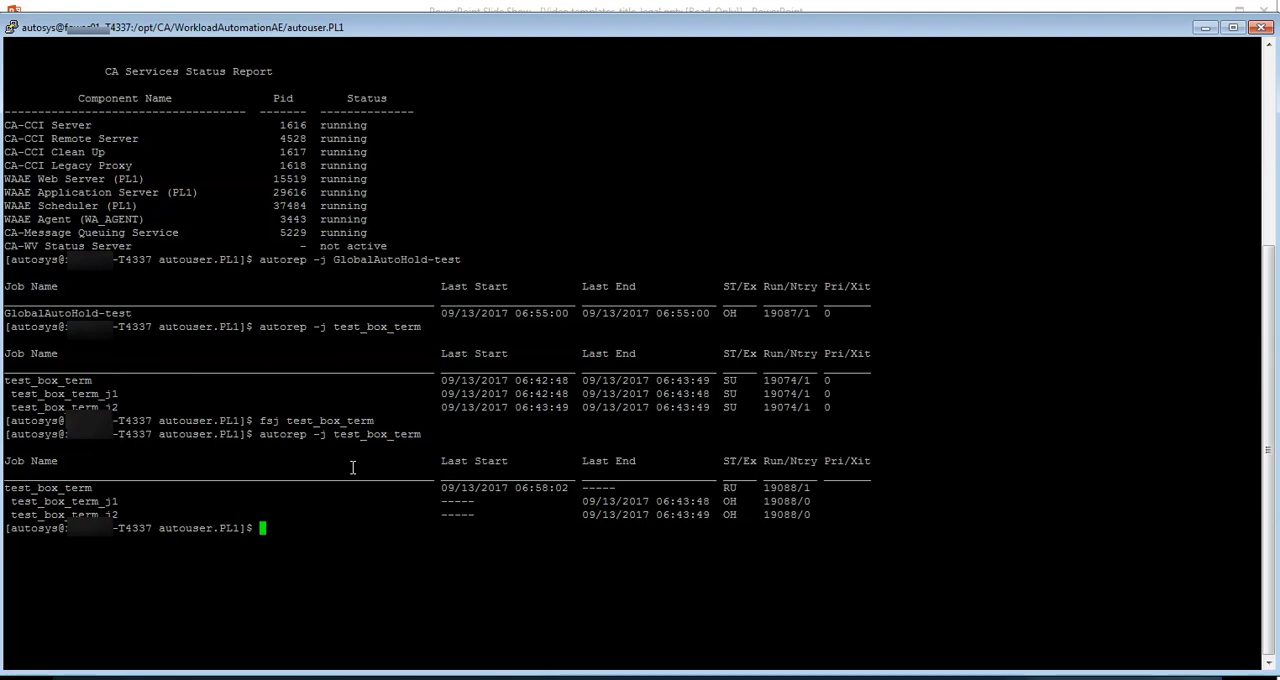
mouse_move(496, 672)
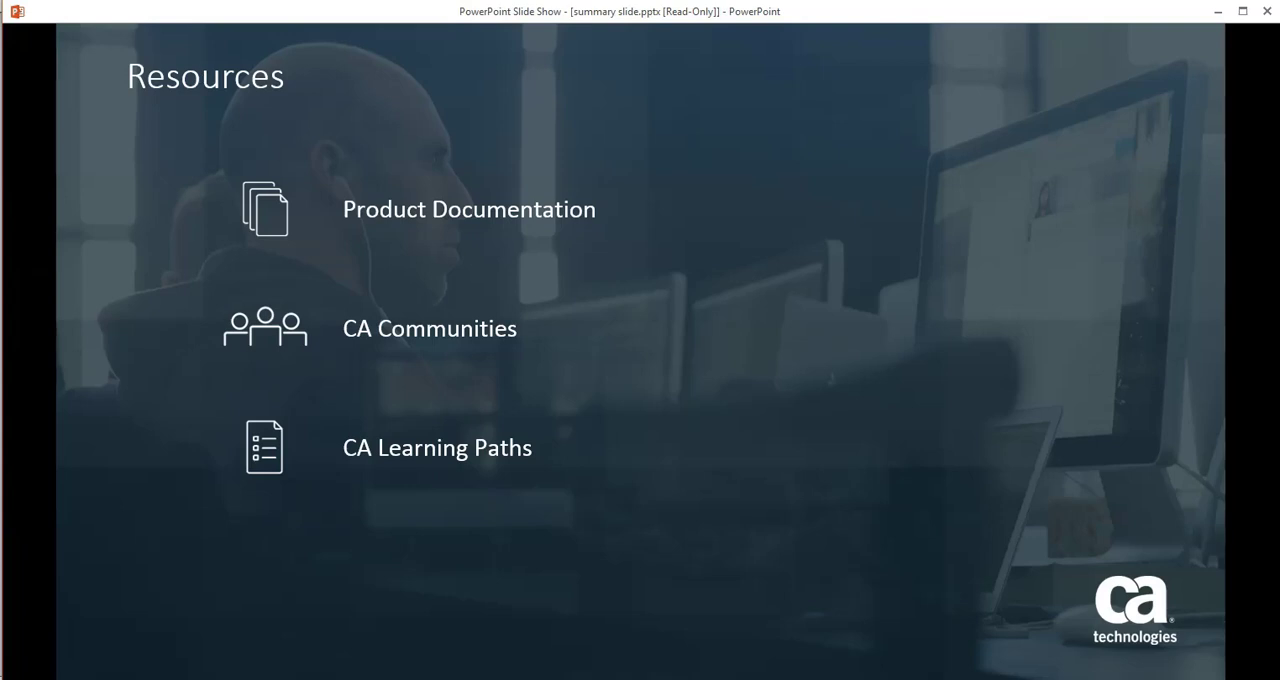
mouse_move(550, 488)
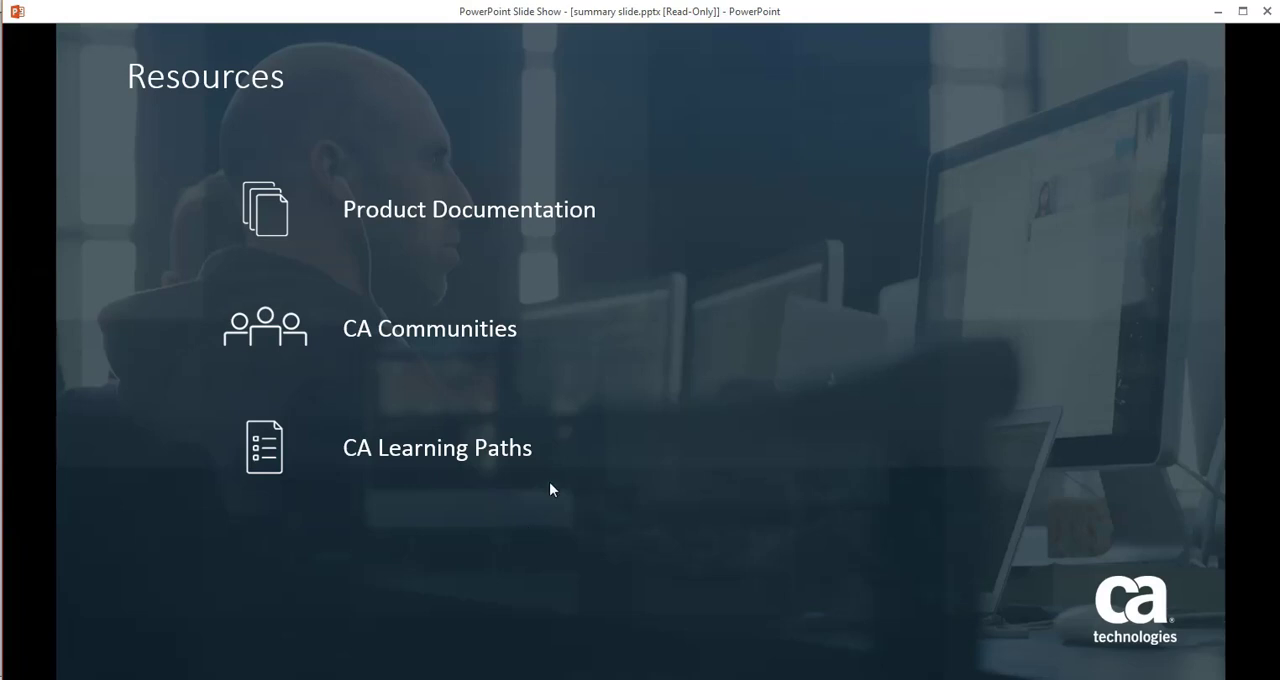